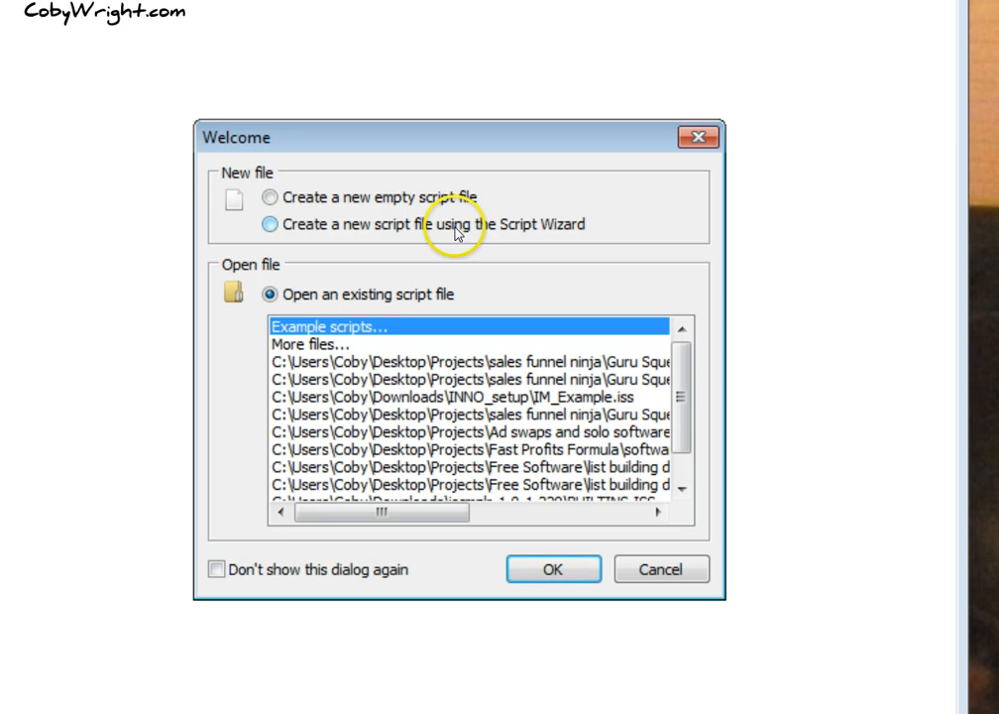
Step: Choose to create the new script with the Script Wizard and launch it
left_click(270, 224)
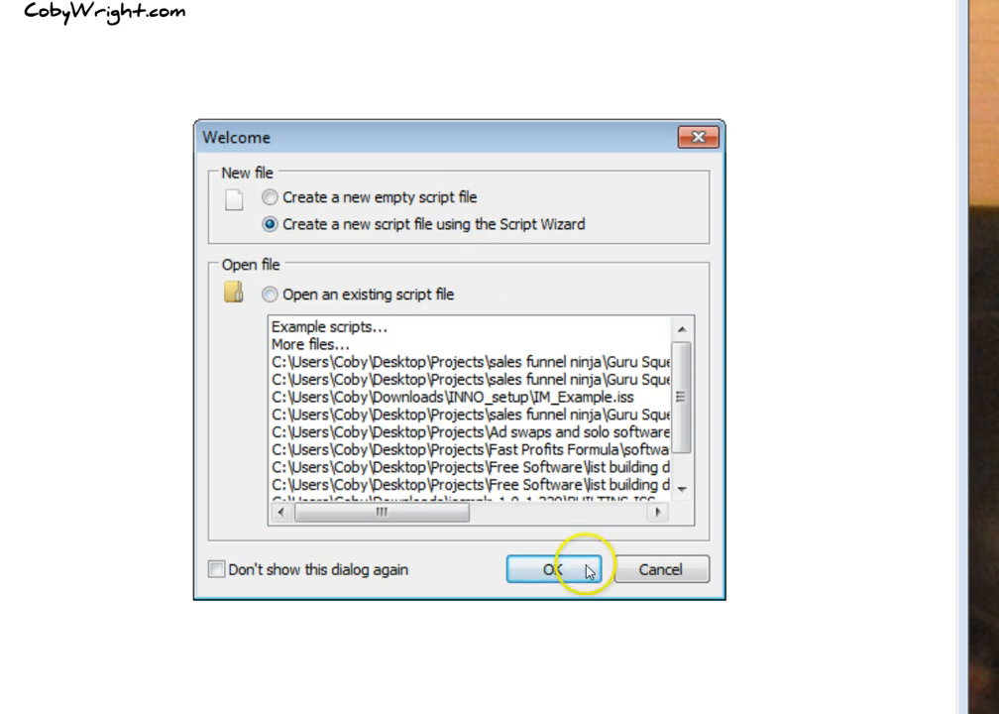
left_click(549, 569)
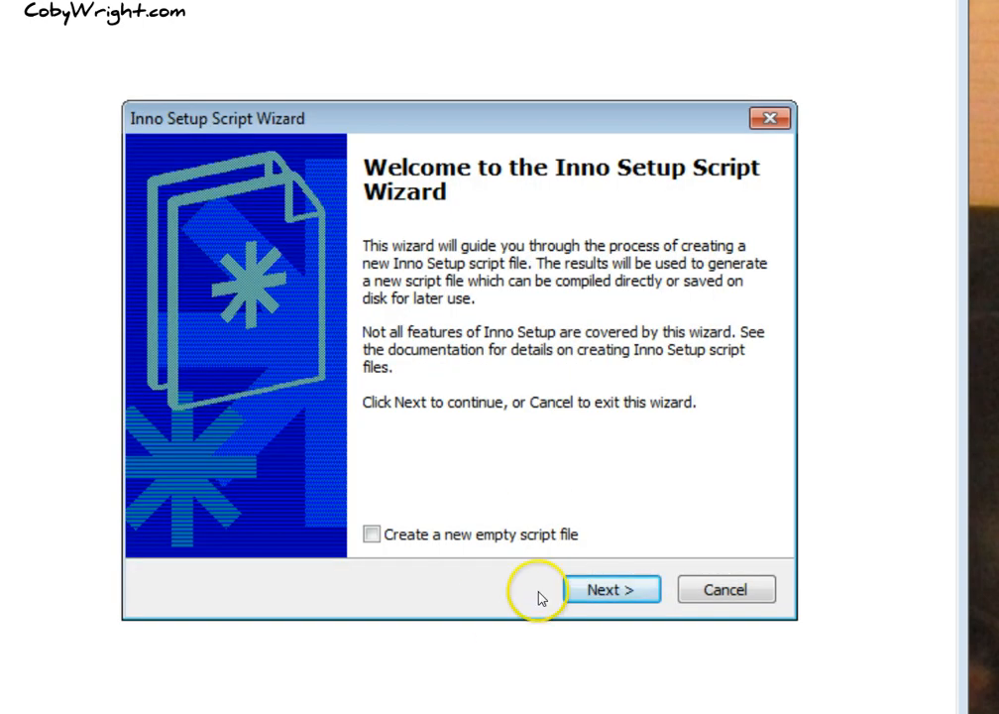
Step: Enter application name Online Income Launch Pad, version, publisher and website, then continue
left_click(610, 589)
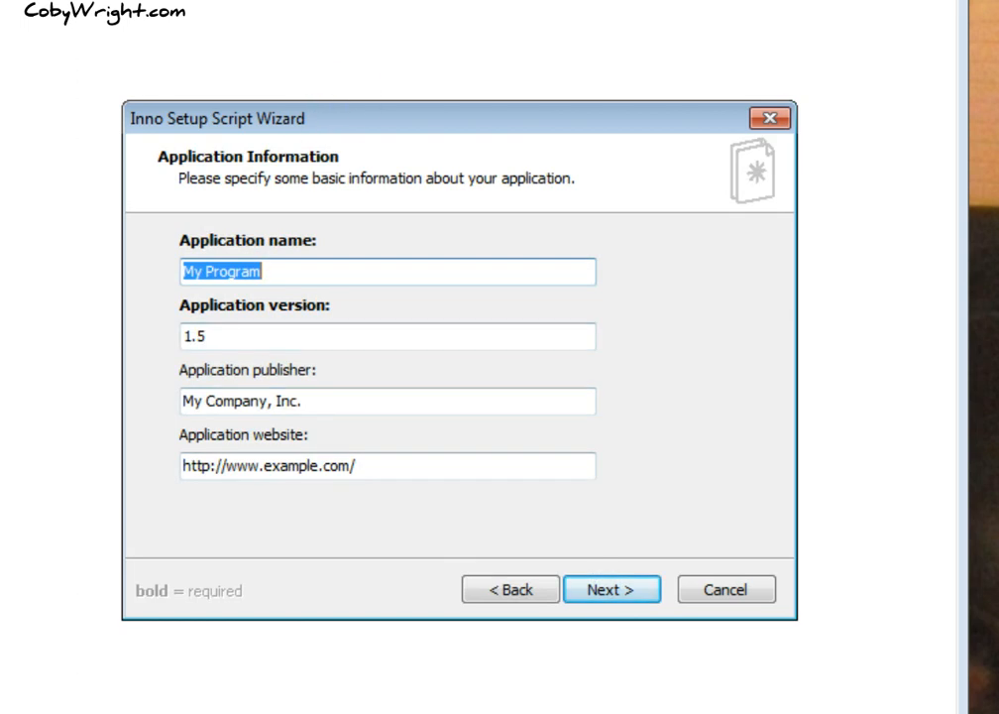
type("Online Income Launch Pad")
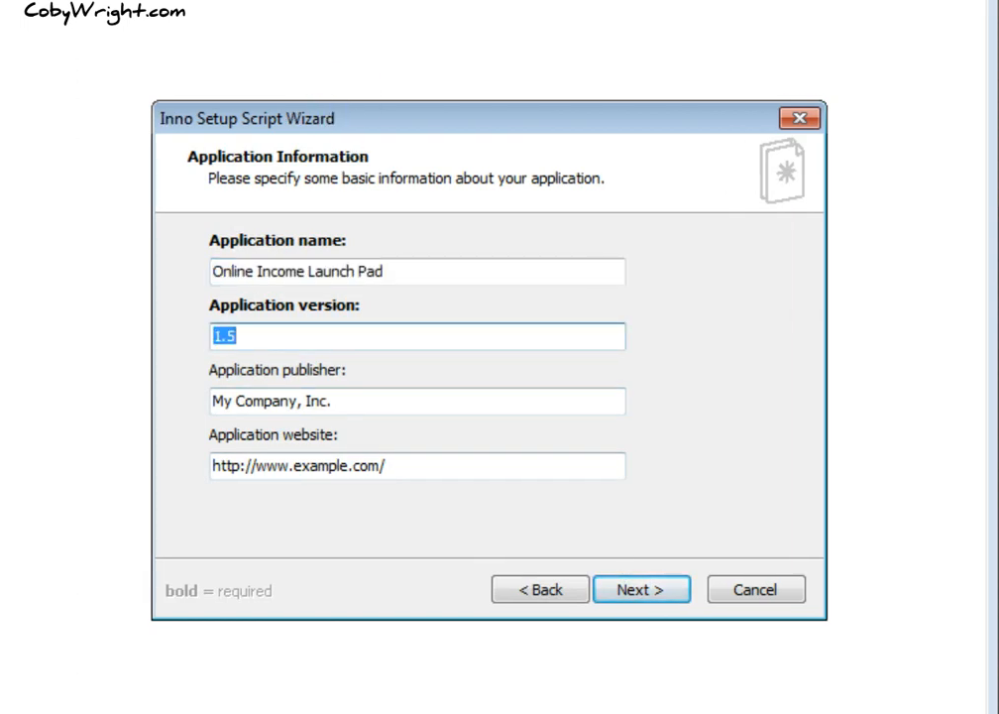
type("1.1")
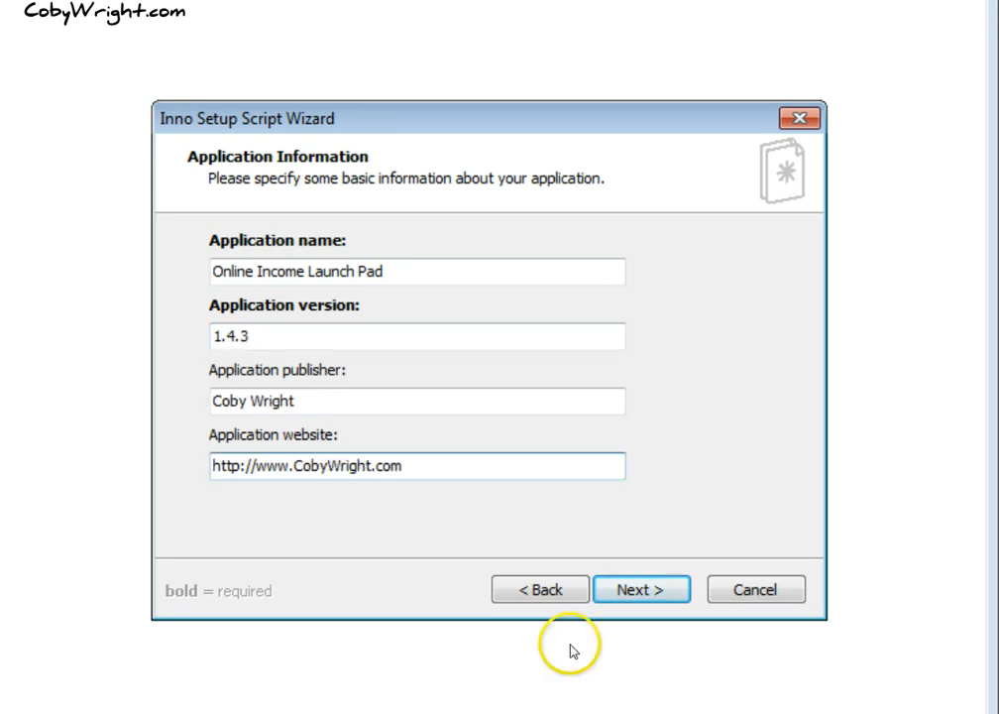
left_click(642, 589)
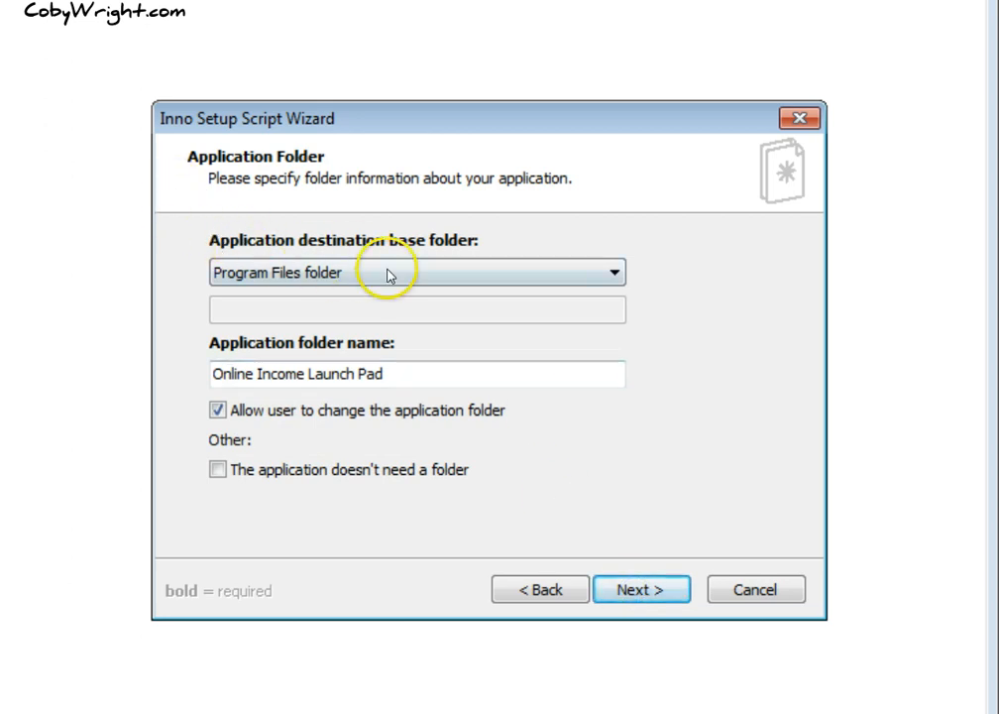
Step: Keep Program Files as destination base folder with folder name Online Income Launch Pad and continue
left_click(614, 272)
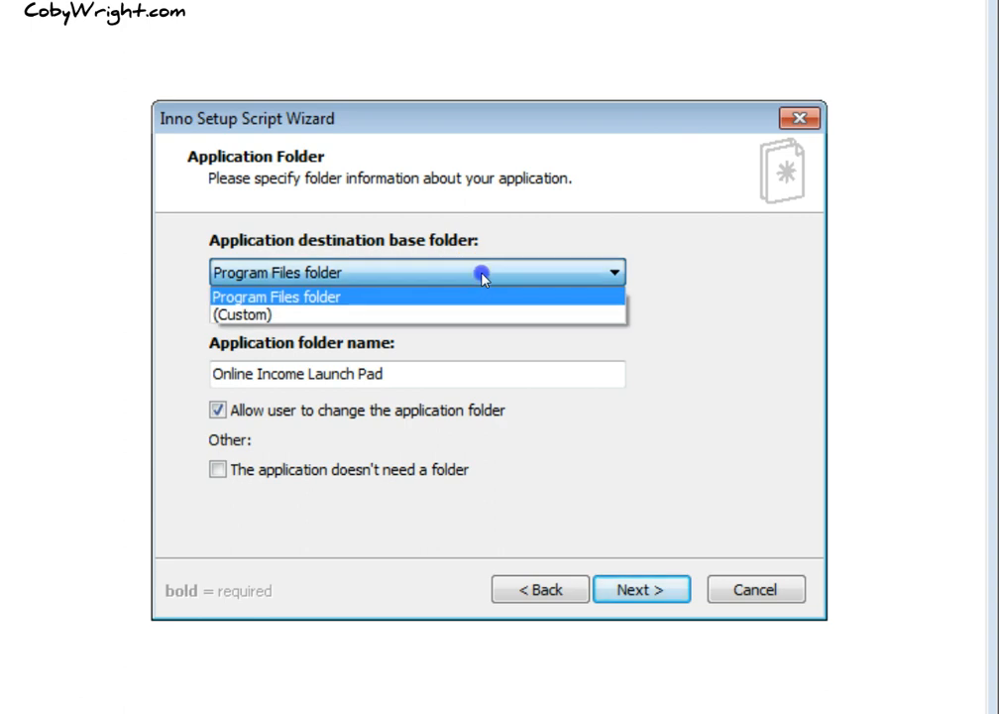
left_click(276, 298)
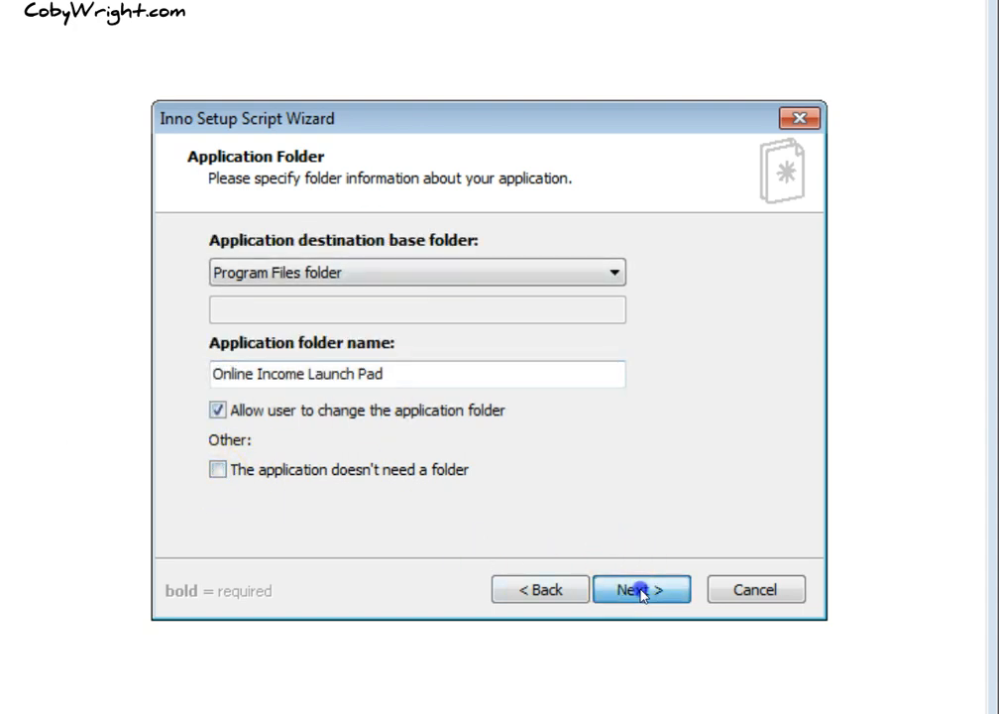
left_click(642, 589)
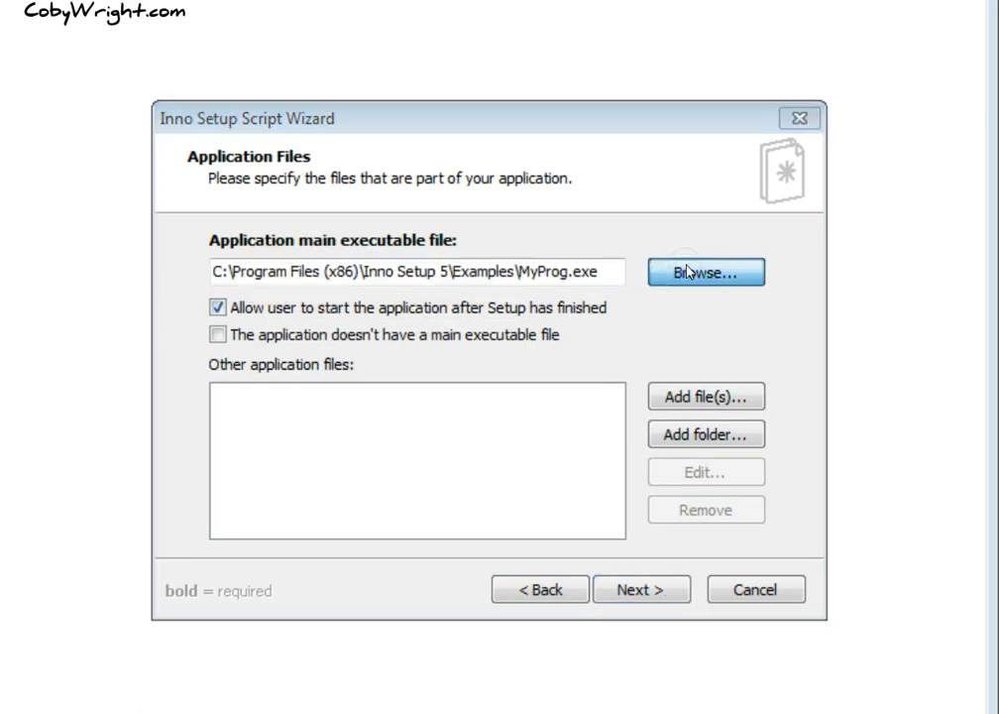
Step: Browse to the project's Program folder and pick 20_Ways_To_100 as main executable
left_click(706, 272)
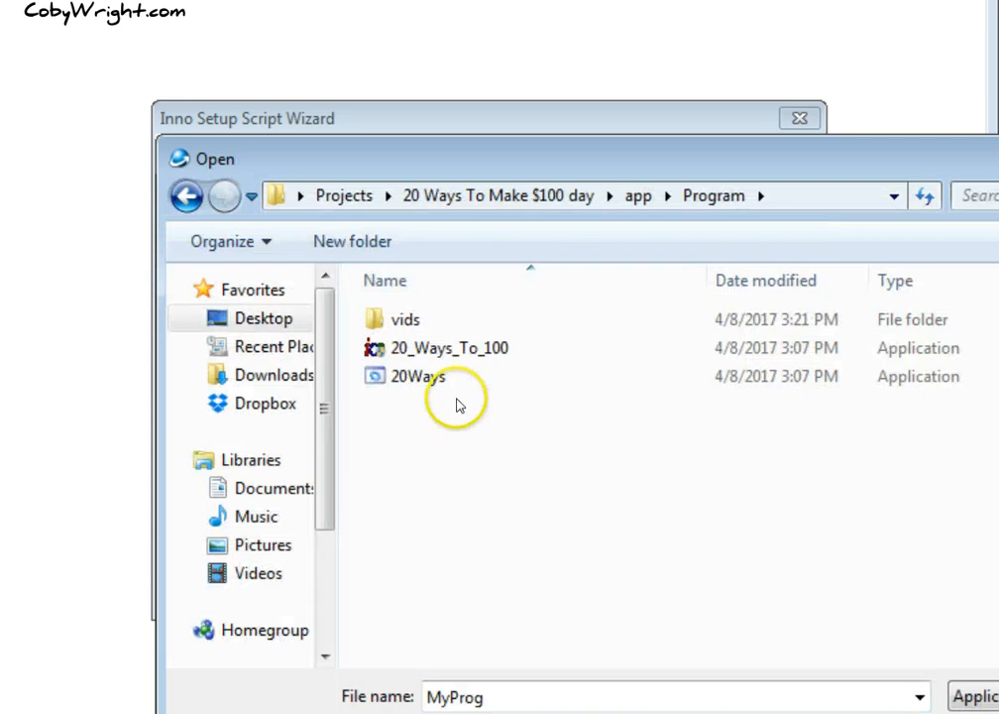
left_click(448, 349)
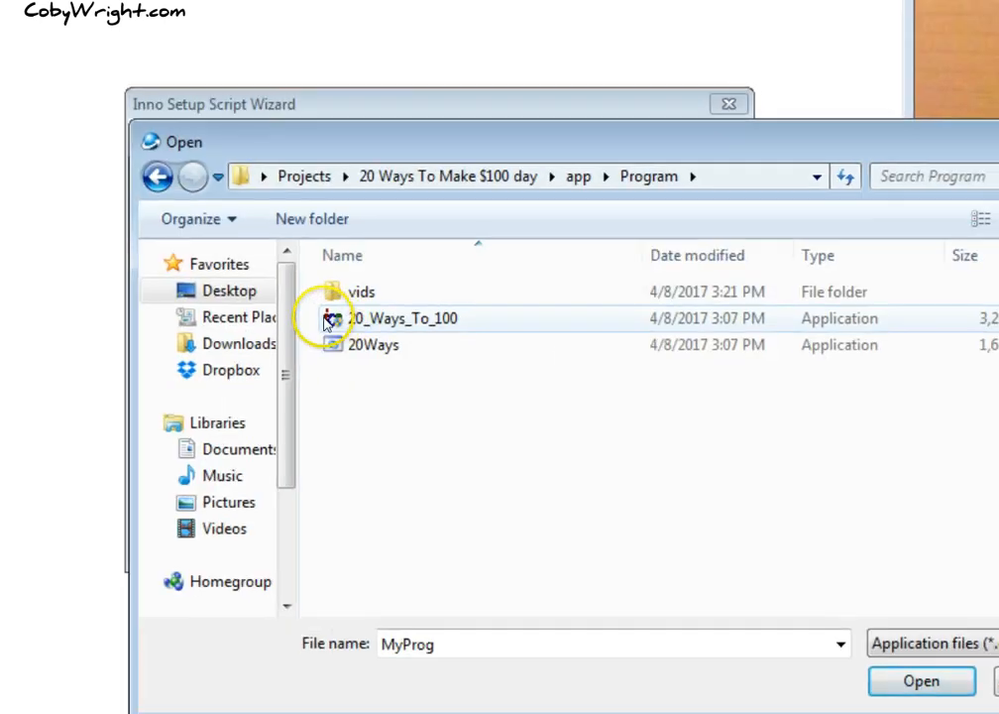
mouse_move(341, 321)
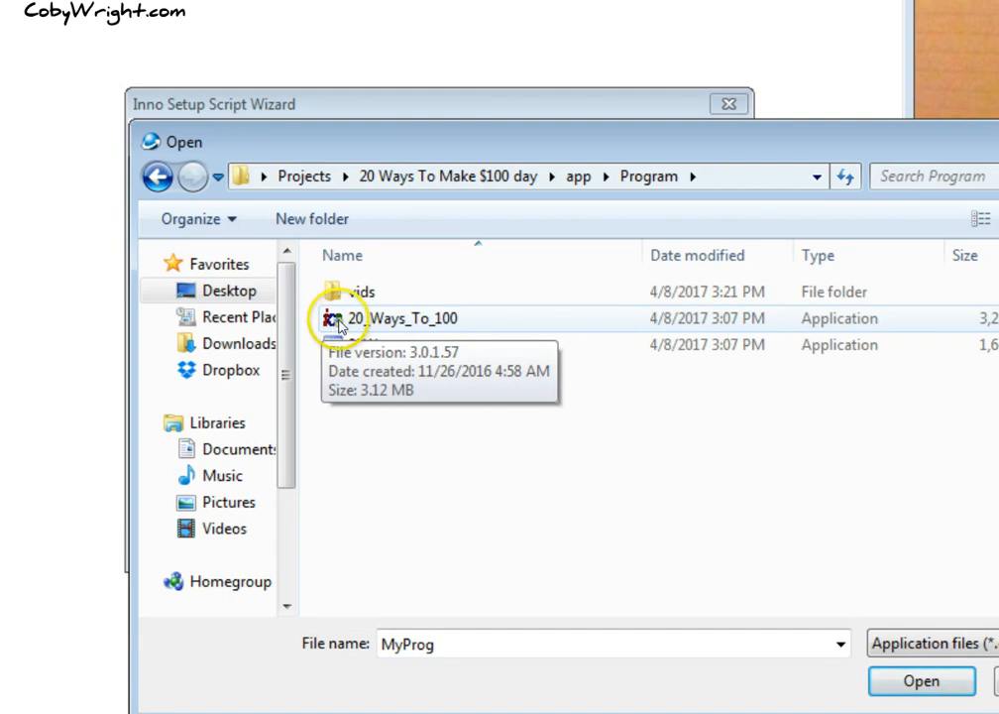
mouse_move(432, 333)
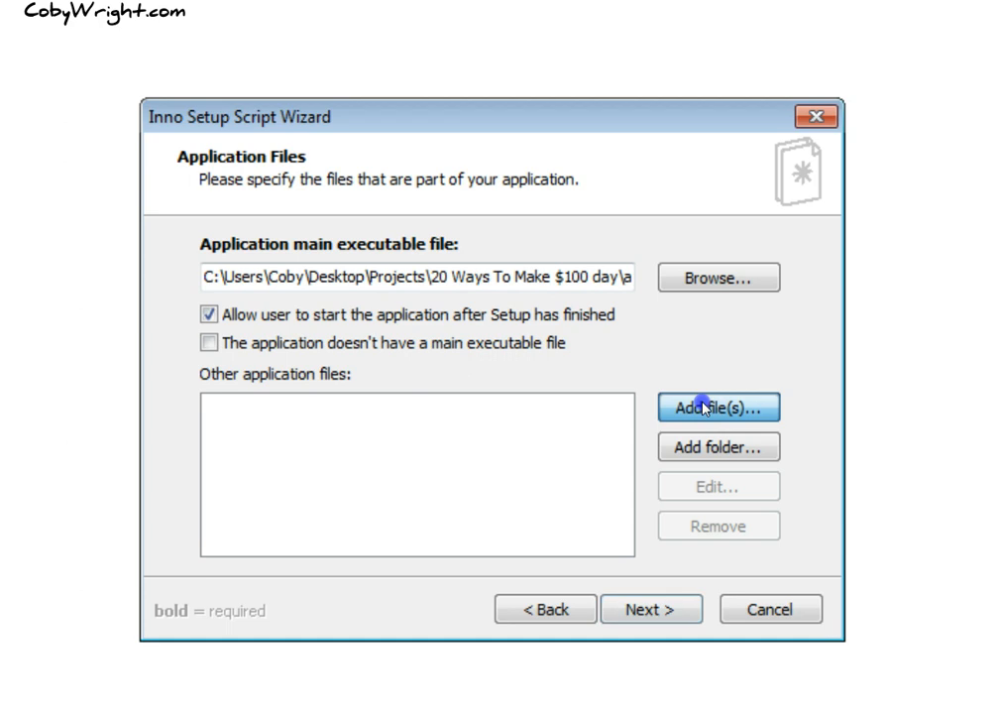
Step: Add 20_Ways_To_100.lim, 20Ways and 20Ways.gix as other application files
left_click(718, 408)
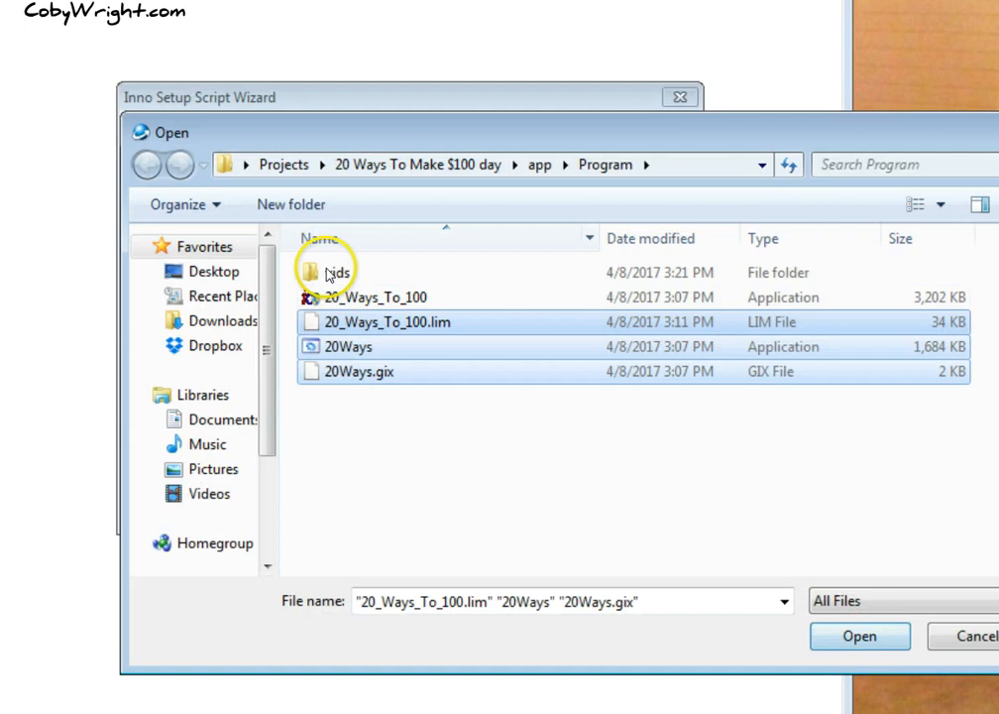
left_click(858, 635)
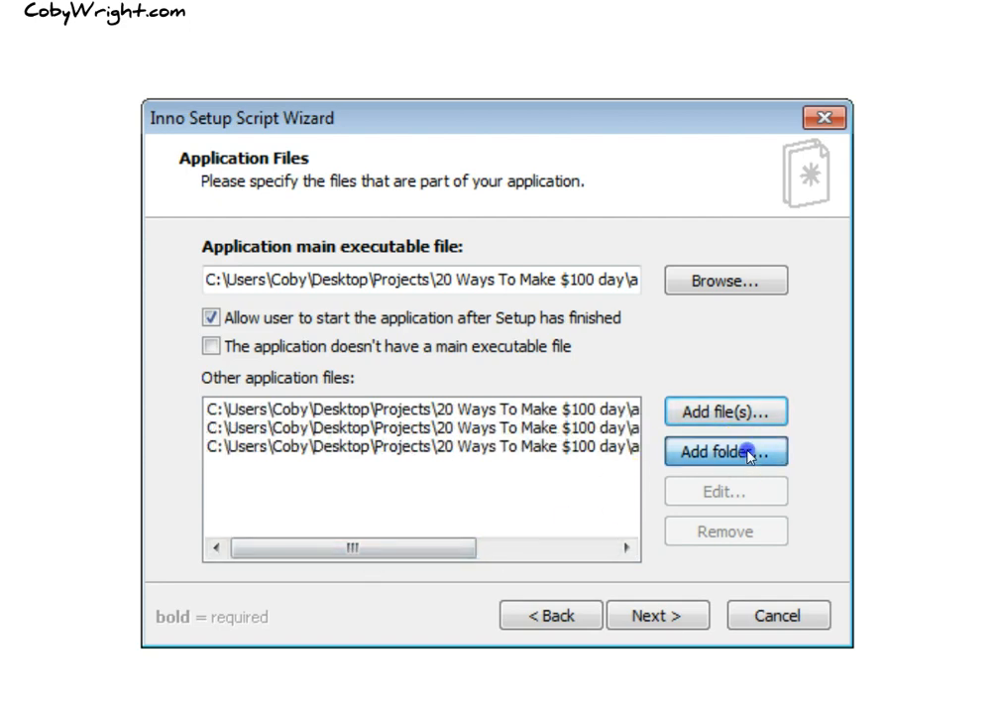
Step: Add the Program\vids folder with its subfolders to the other application files
left_click(725, 452)
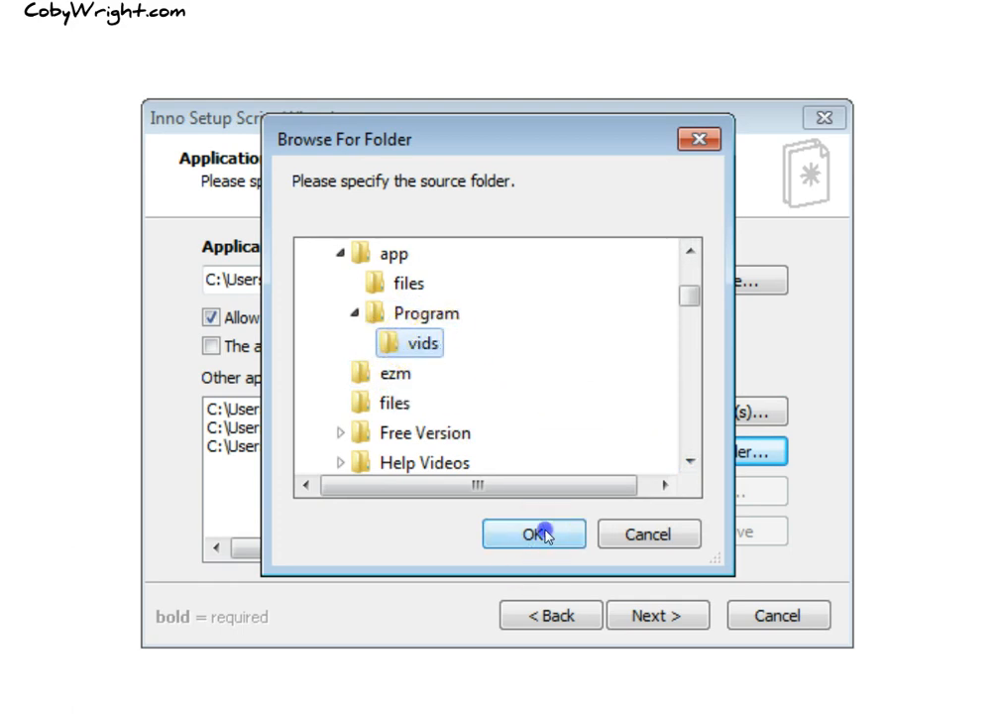
left_click(531, 534)
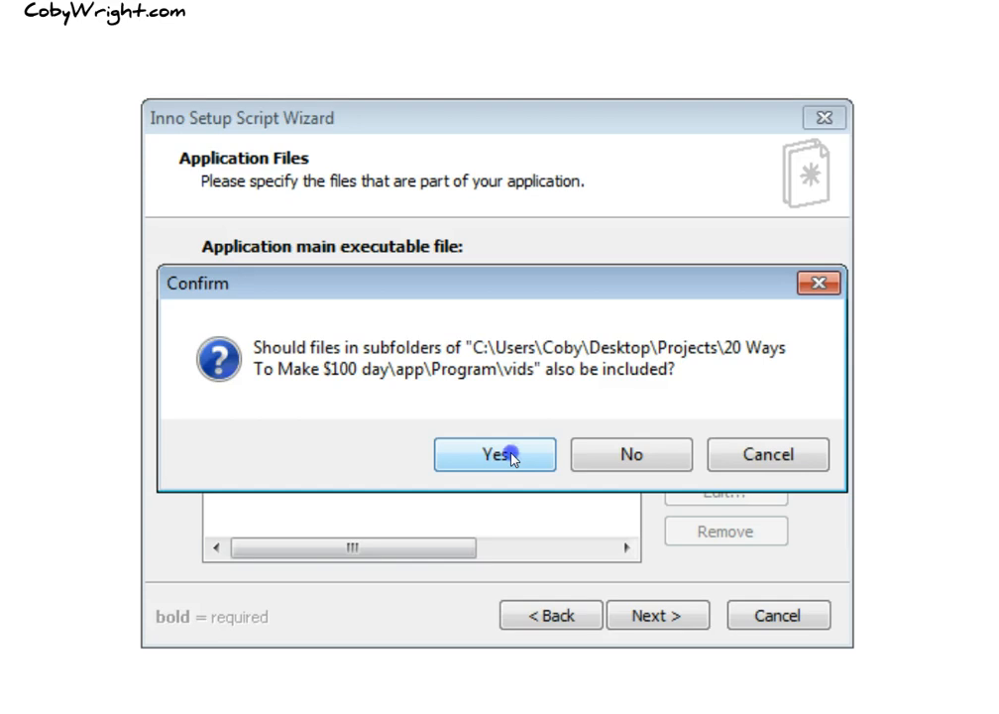
left_click(496, 454)
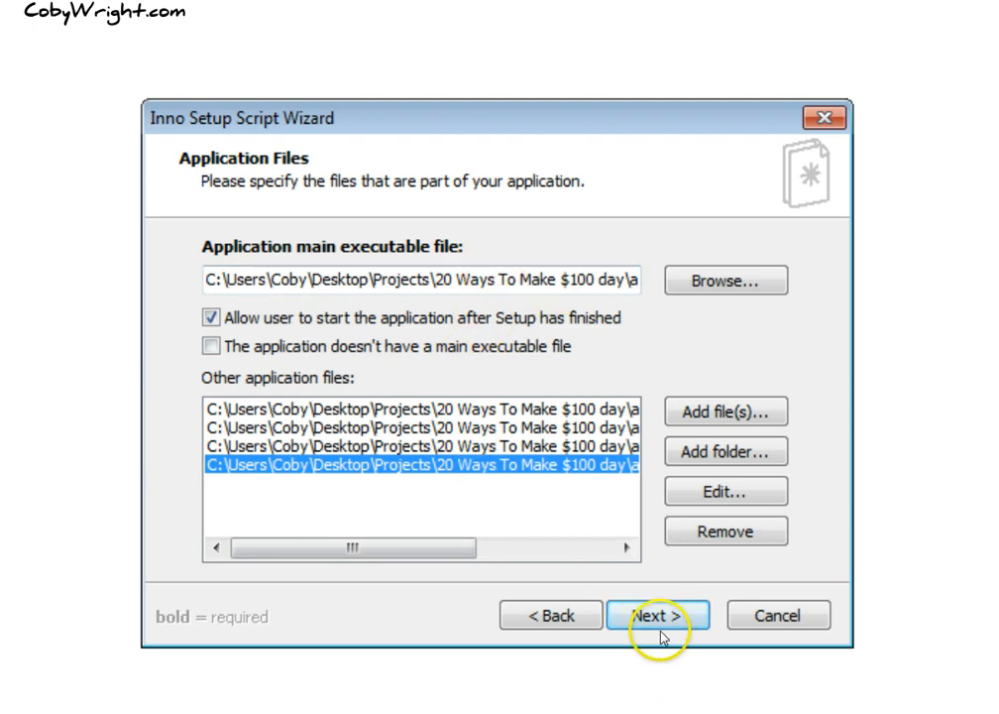
Step: Allow a Quick Launch shortcut alongside the desktop one and continue to documentation files
left_click(658, 615)
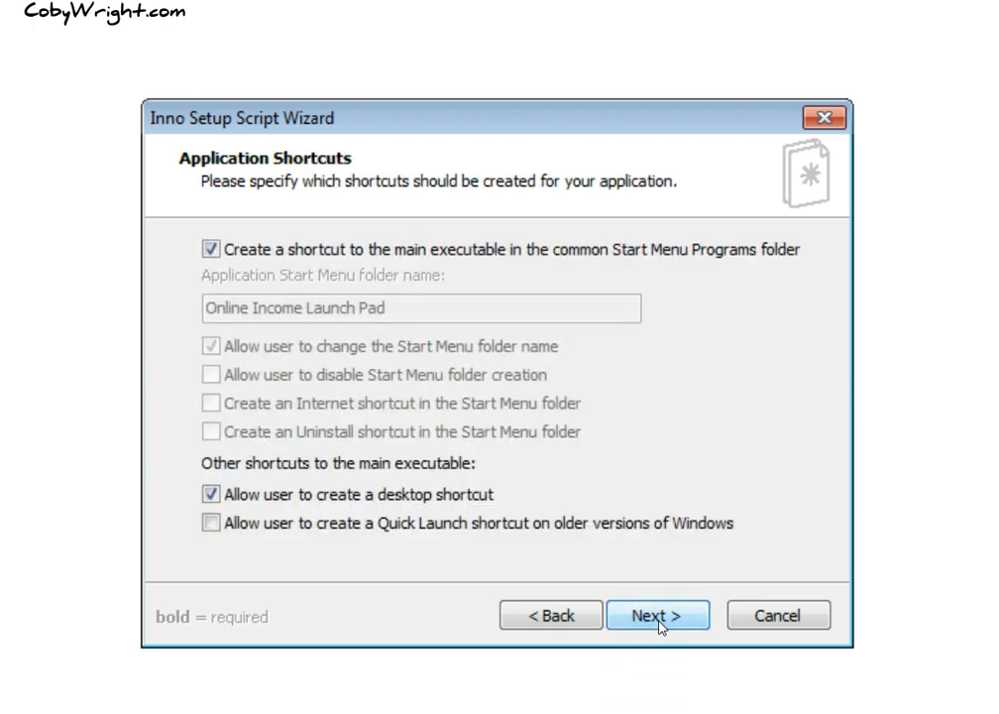
mouse_move(416, 630)
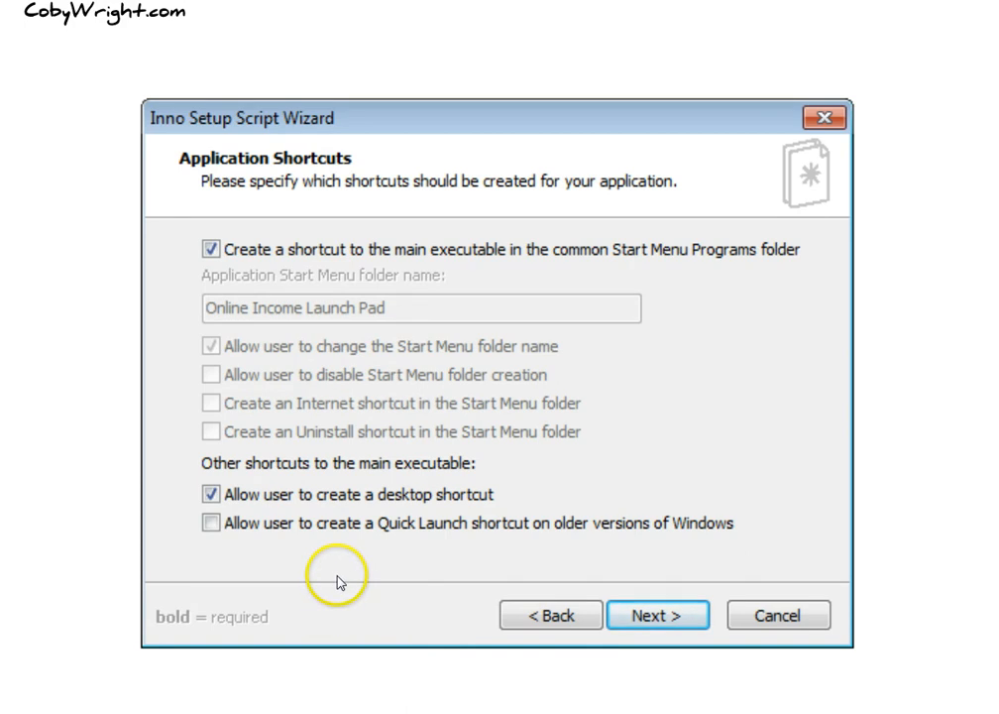
left_click(211, 523)
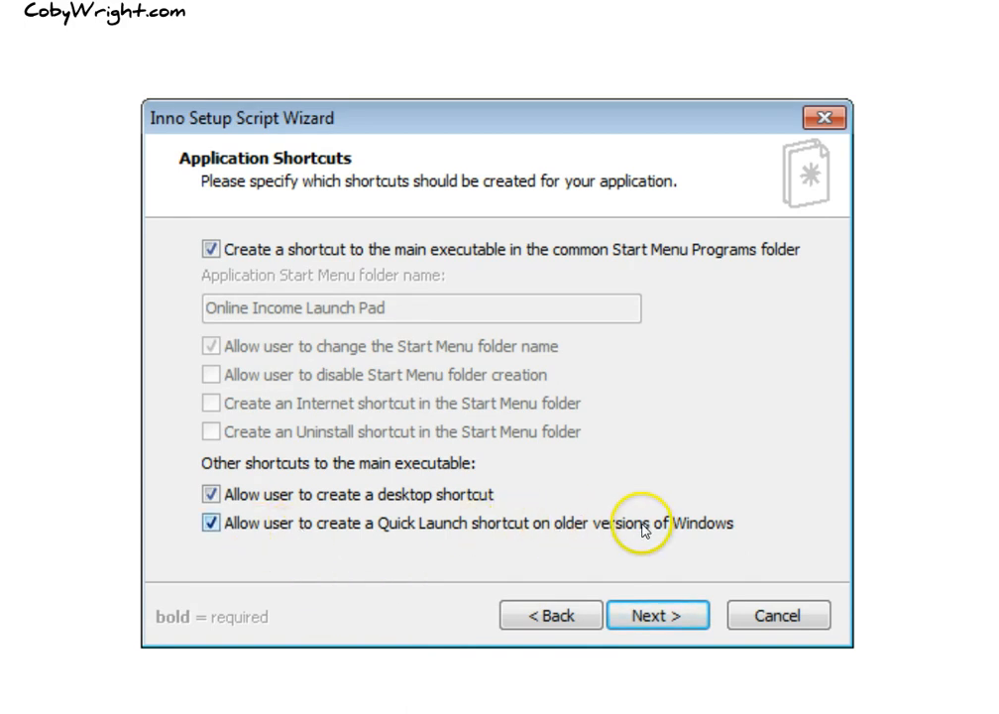
mouse_move(248, 250)
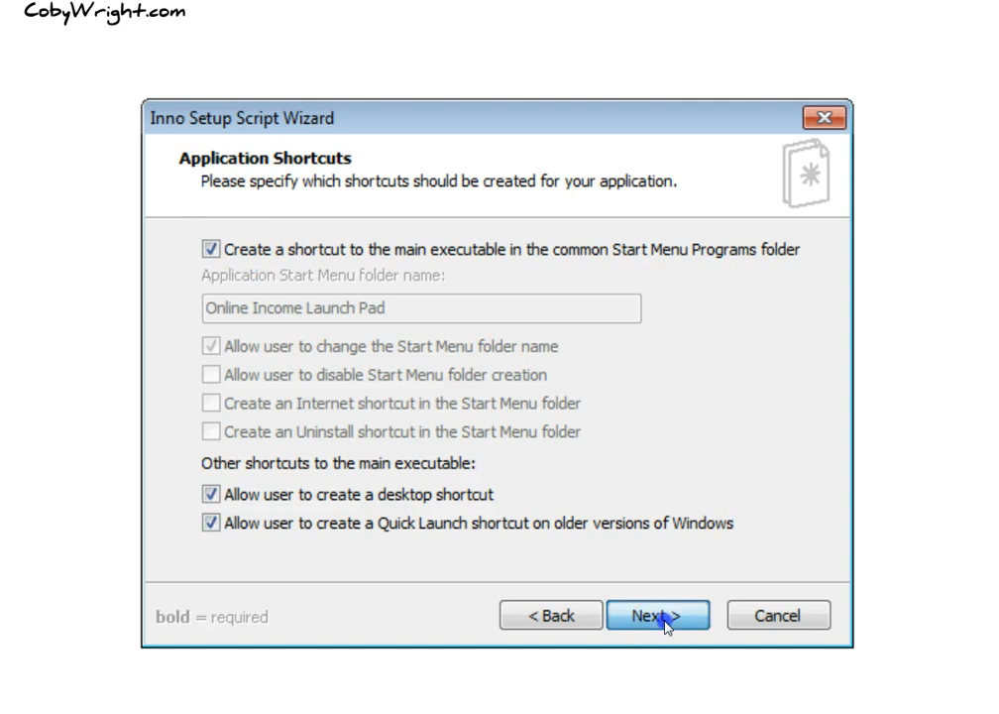
left_click(658, 614)
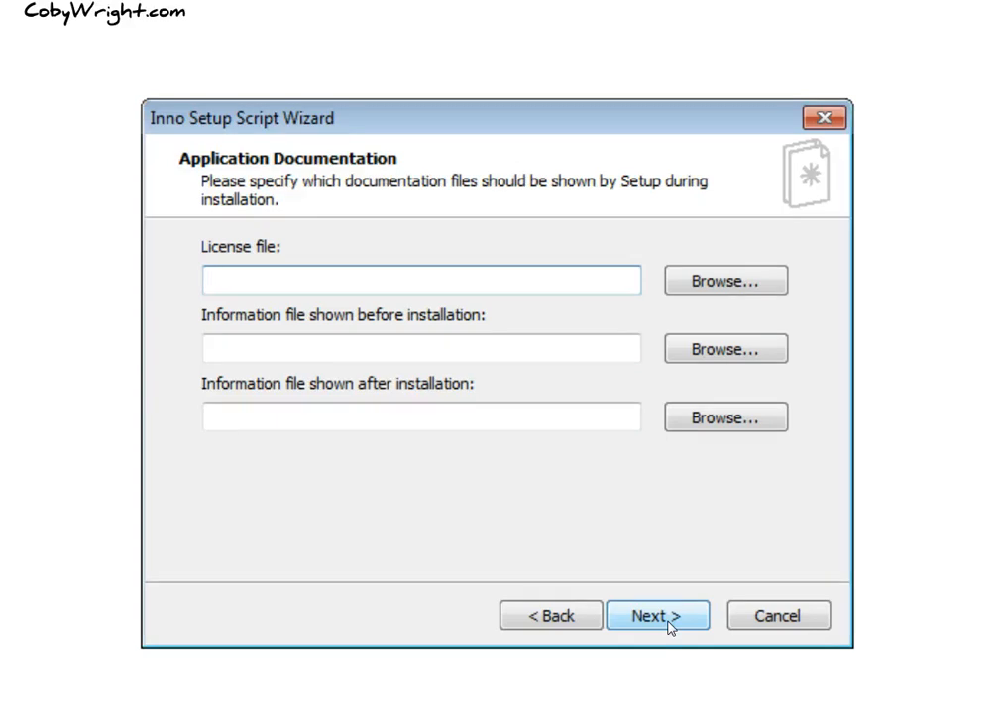
Step: Leave the license and information file fields blank and continue to Setup Languages
left_click(420, 280)
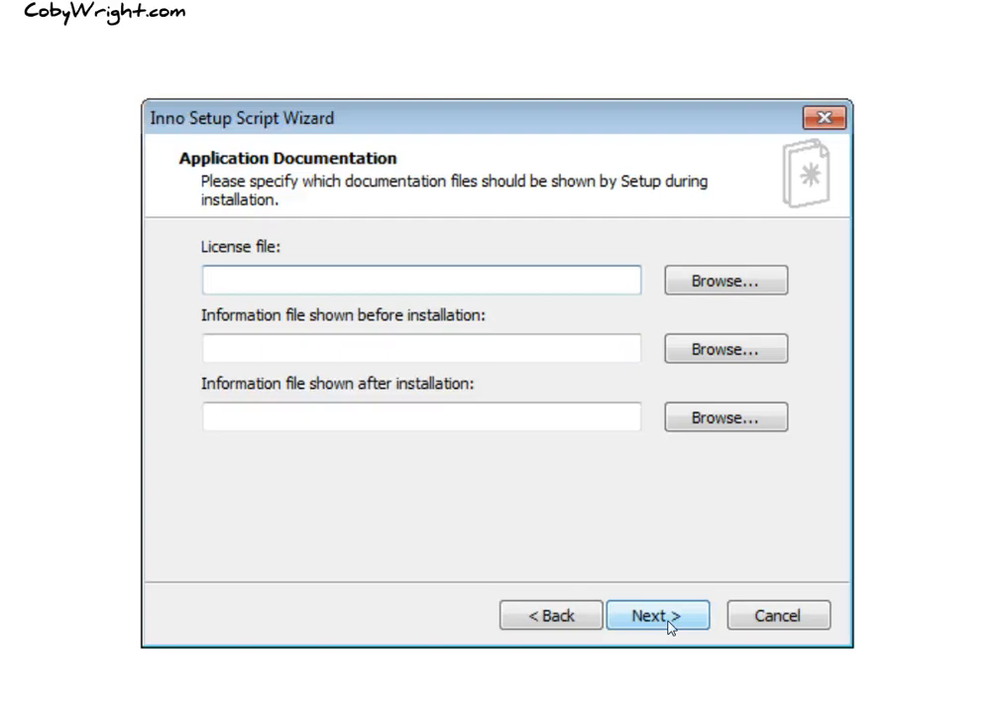
left_click(420, 279)
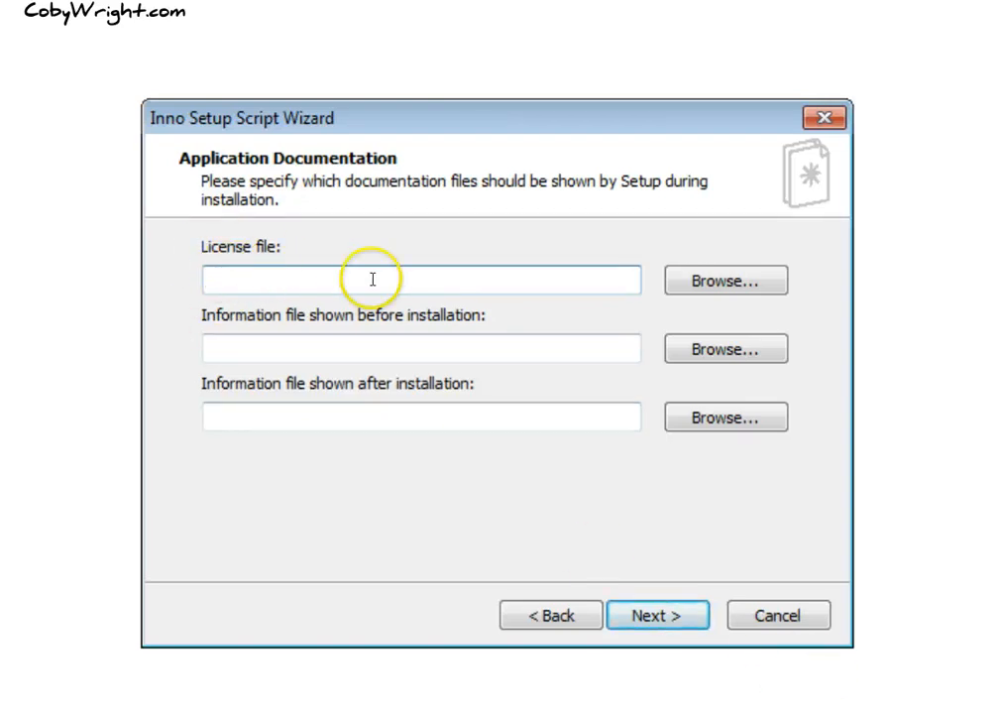
left_click(420, 280)
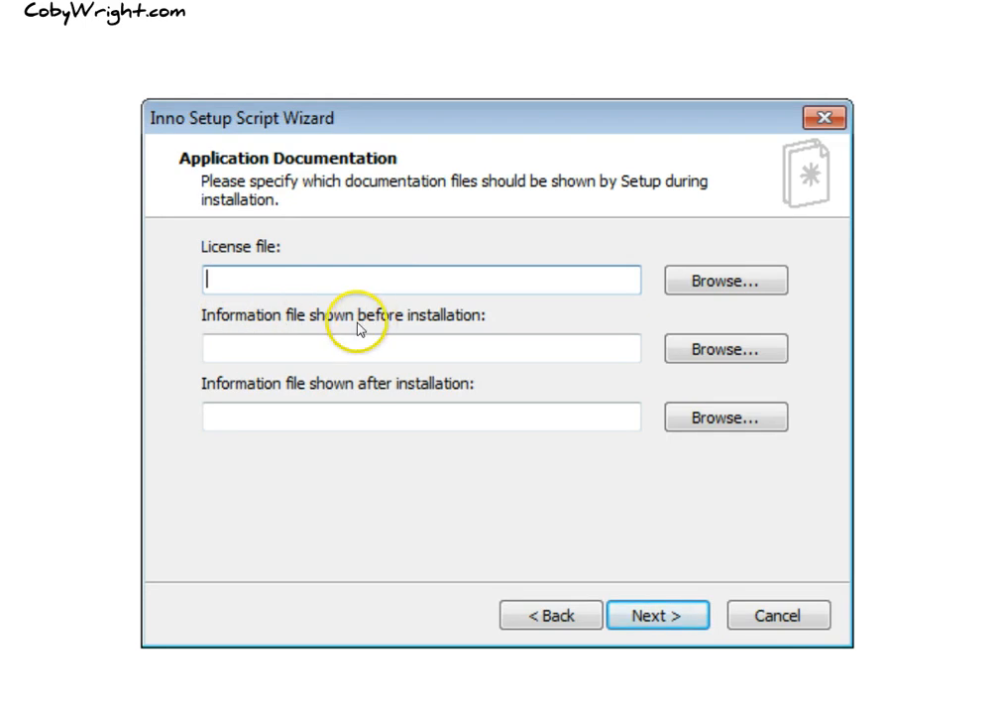
mouse_move(349, 325)
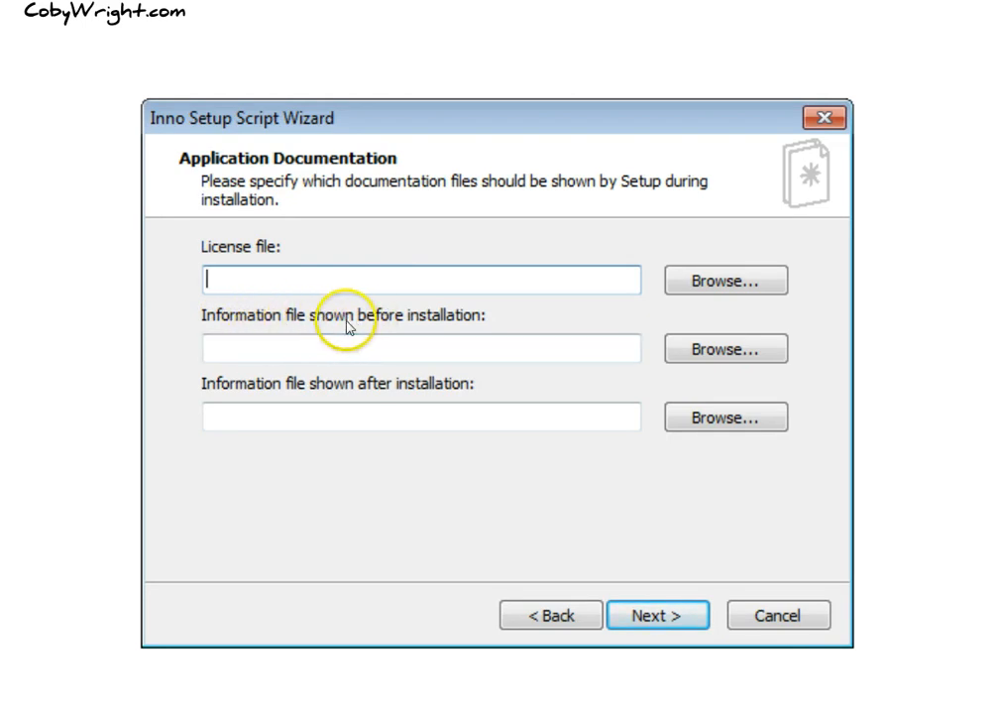
mouse_move(349, 394)
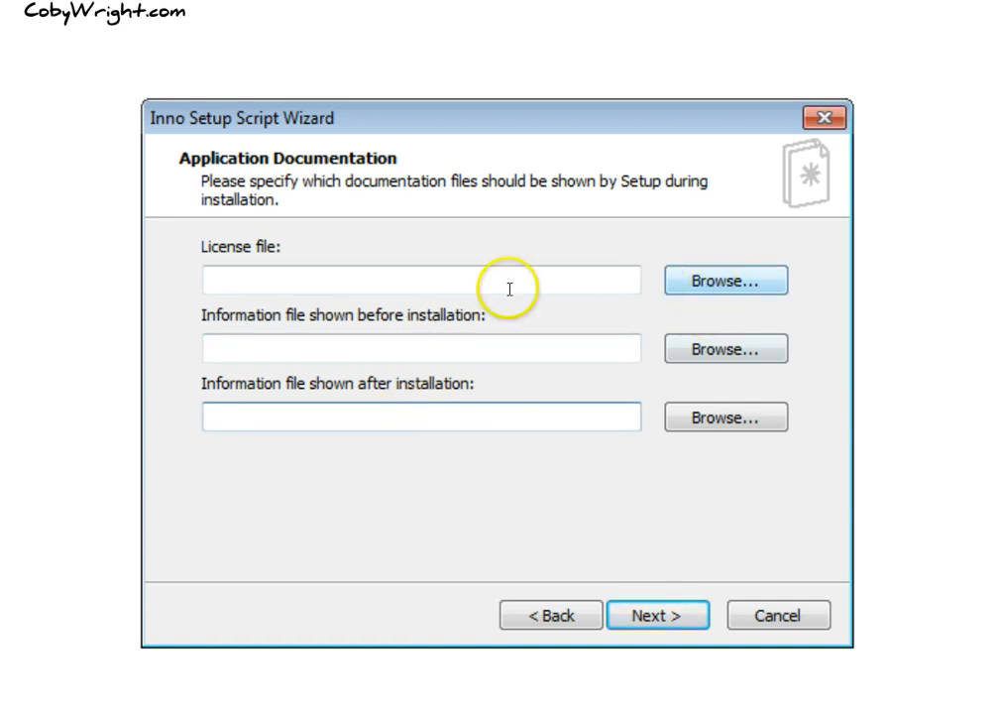
mouse_move(674, 301)
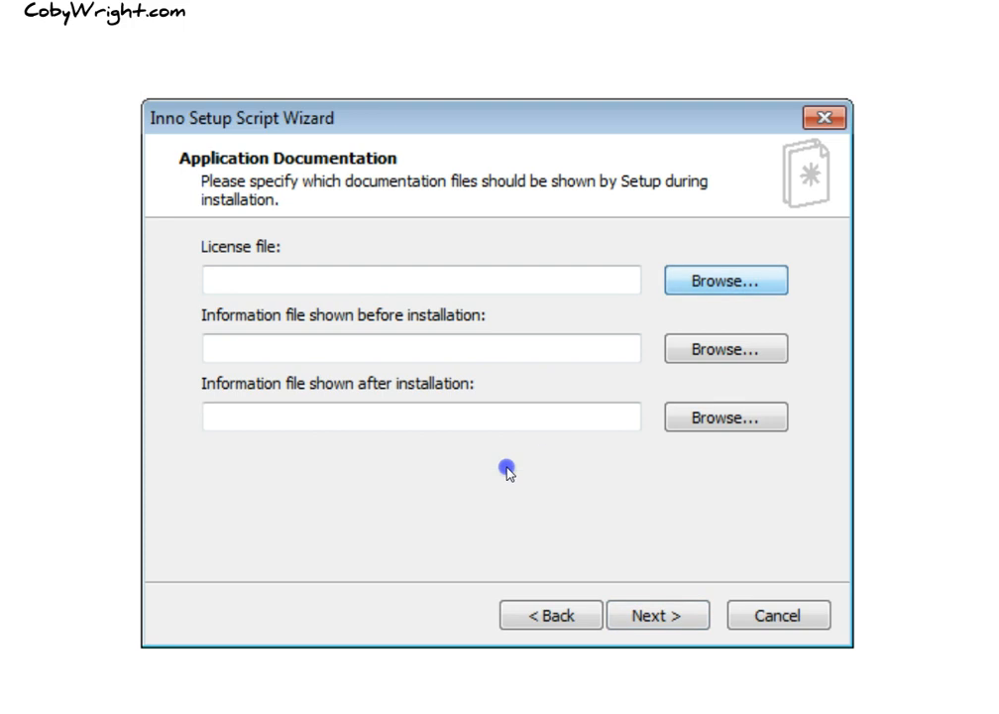
mouse_move(454, 516)
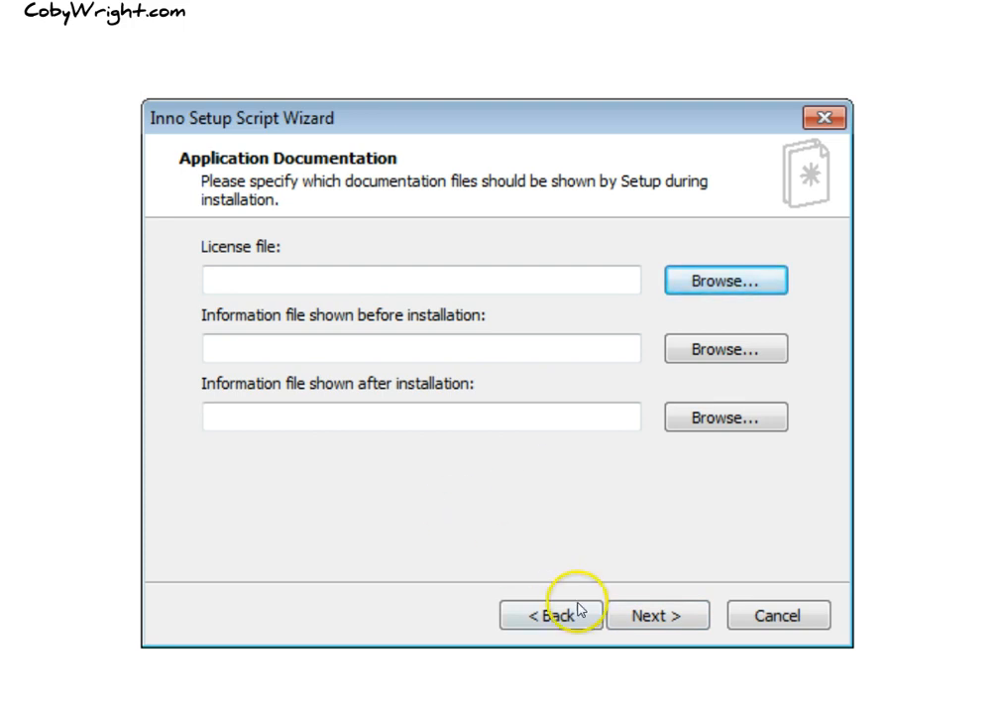
mouse_move(670, 603)
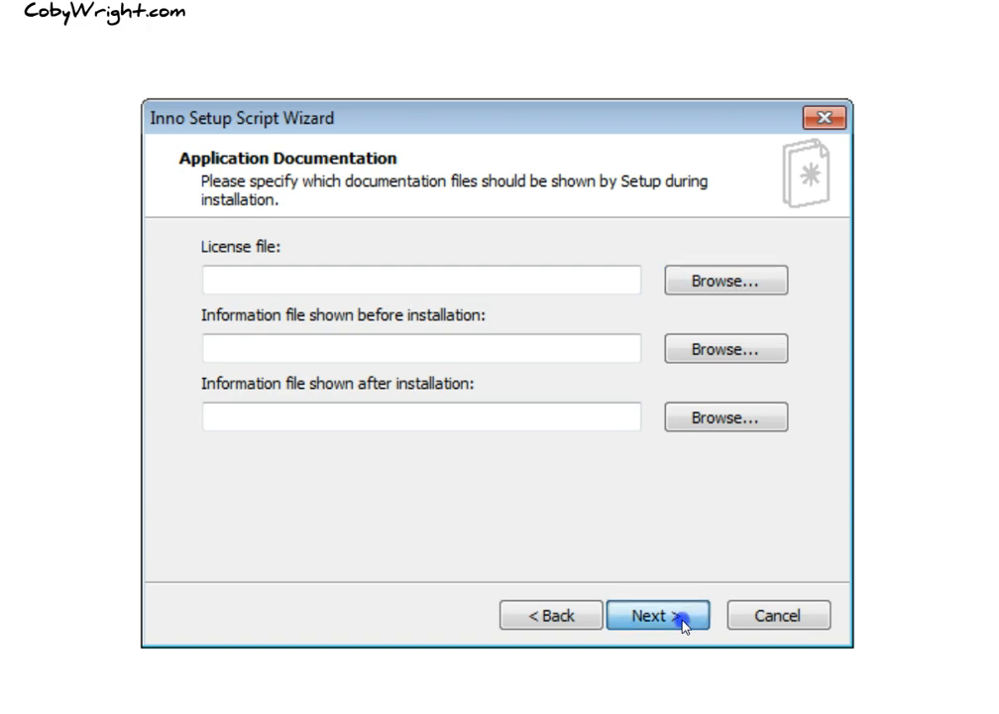
left_click(658, 614)
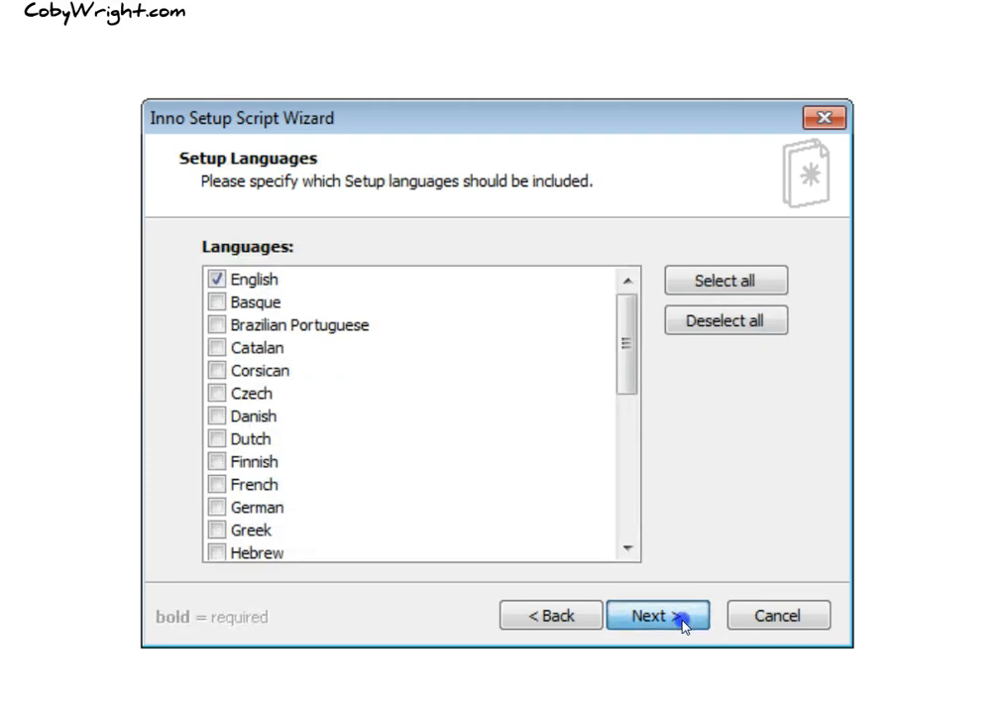
Step: Keep English as the only setup language and continue to Compiler Settings
left_click(658, 615)
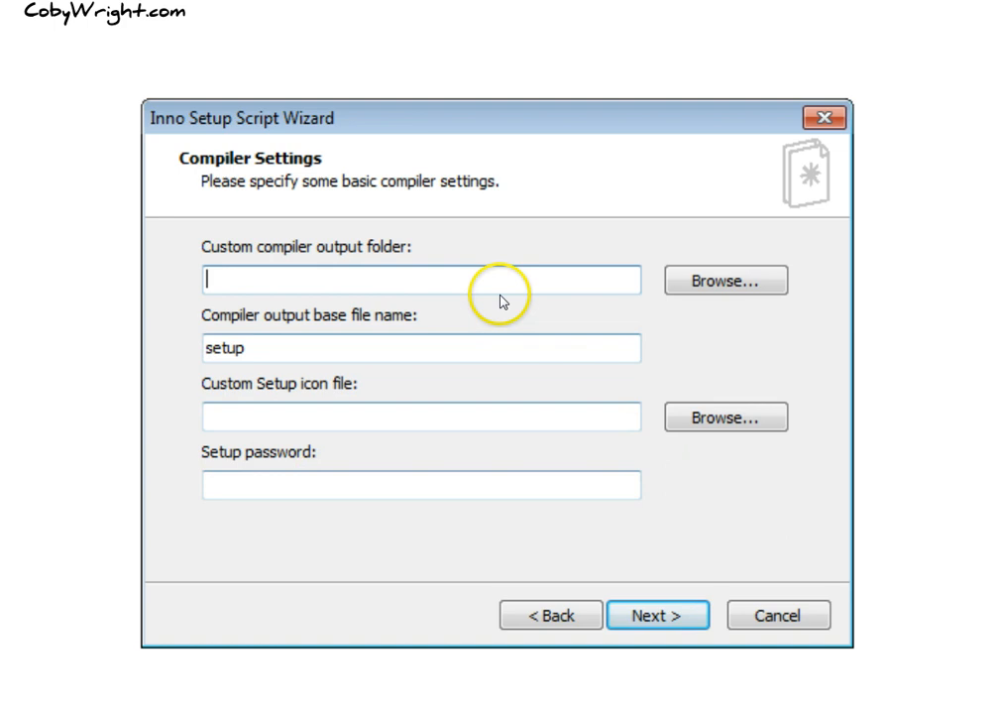
Step: Set the custom compiler output folder to app\files\output, keeping base name setup
left_click(726, 279)
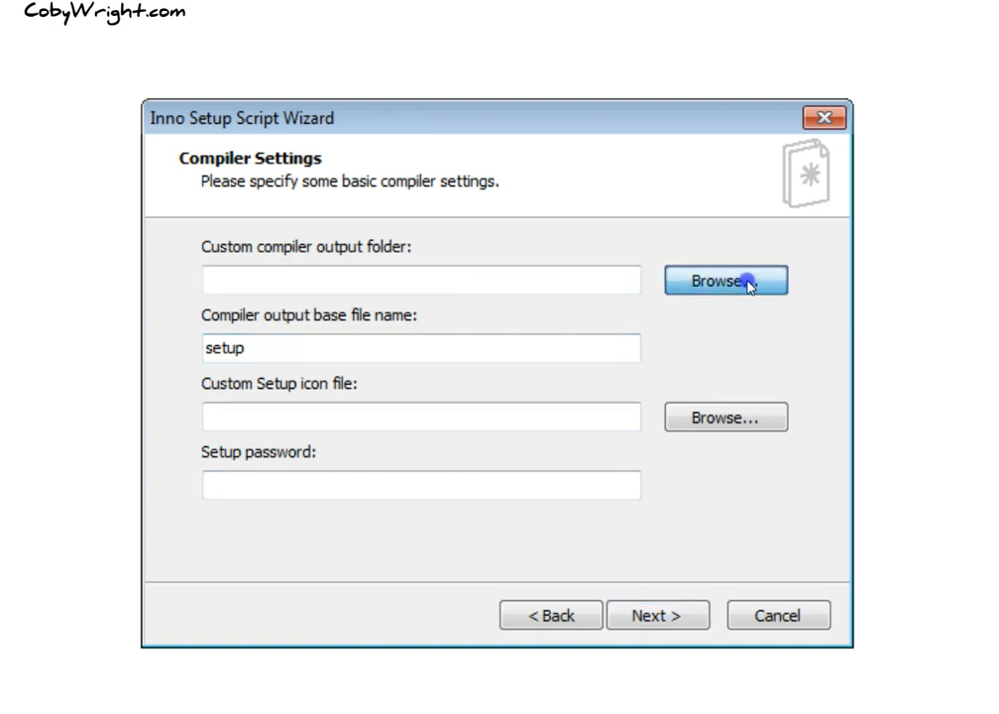
left_click(725, 280)
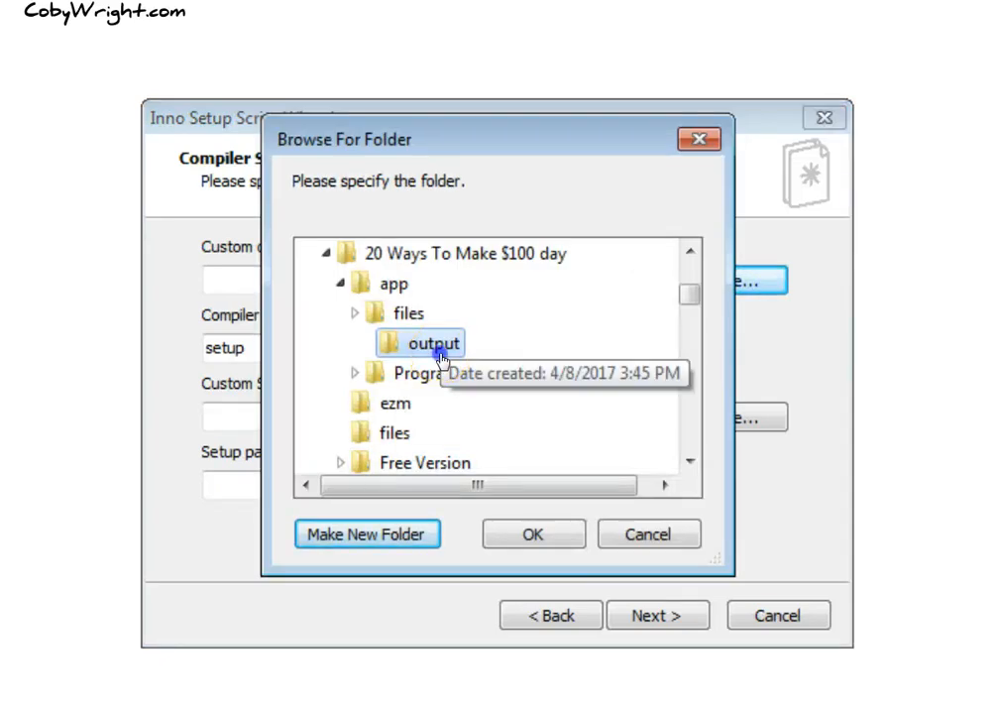
left_click(533, 533)
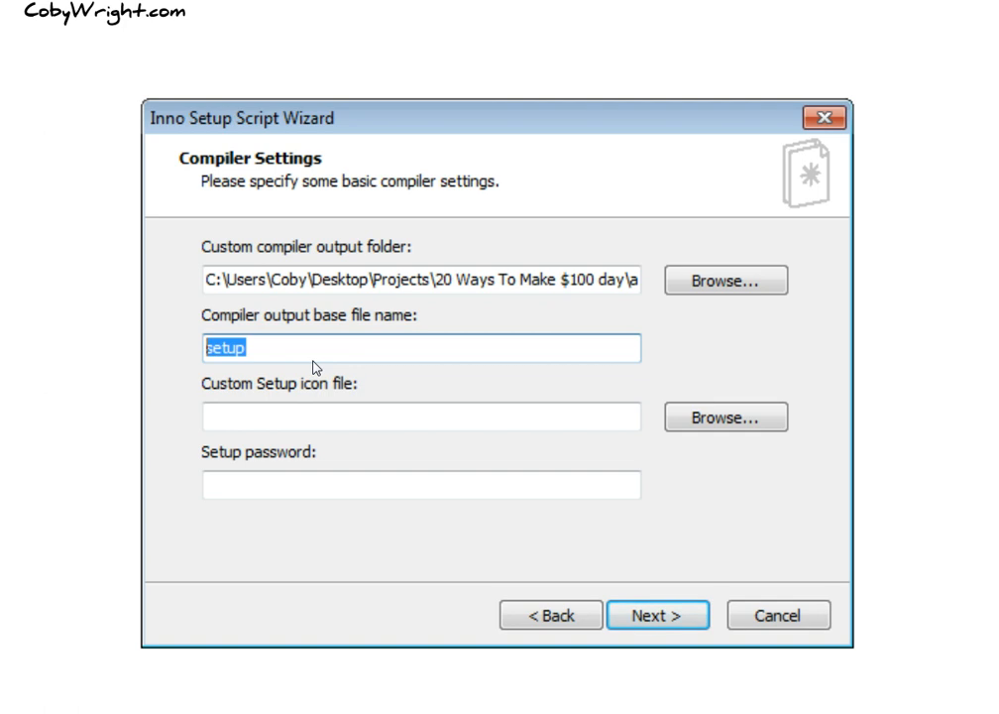
Step: Replace the base file name 'setup' with Online_Income_Launch_Pad_Setup (double this to install)
key("Delete")
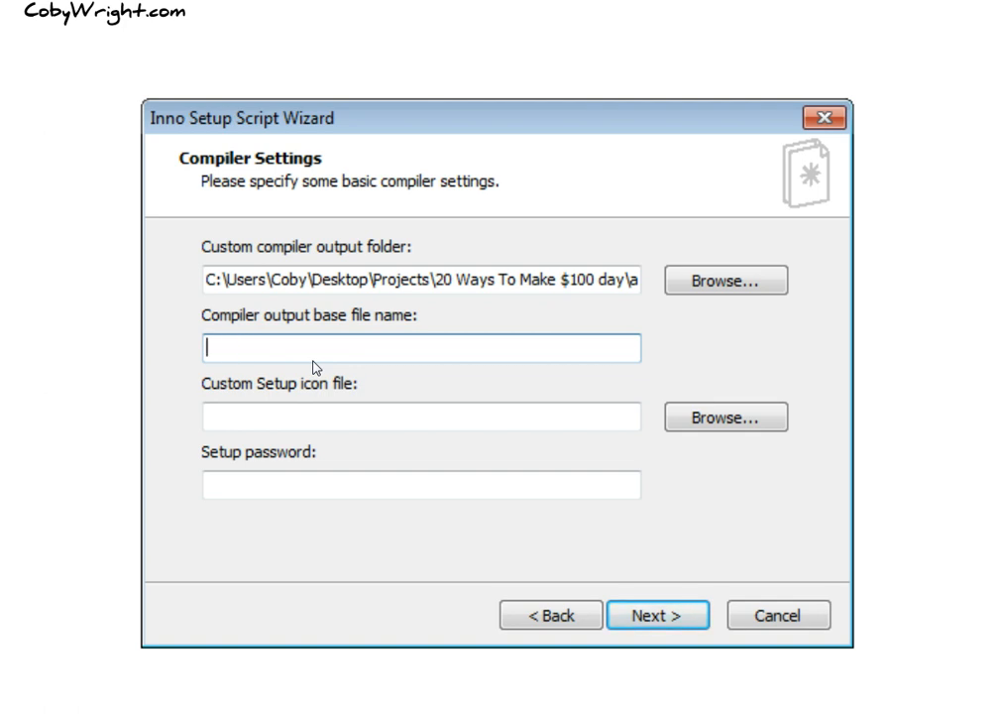
type("Online_Income_Launch_Pad_Setup")
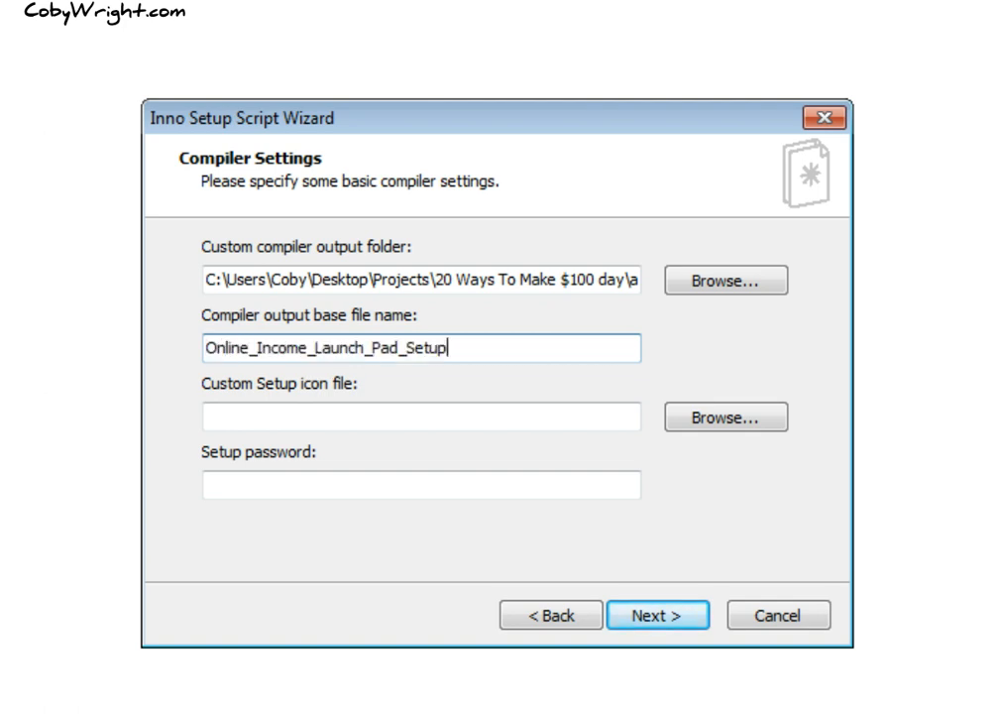
type("(d")
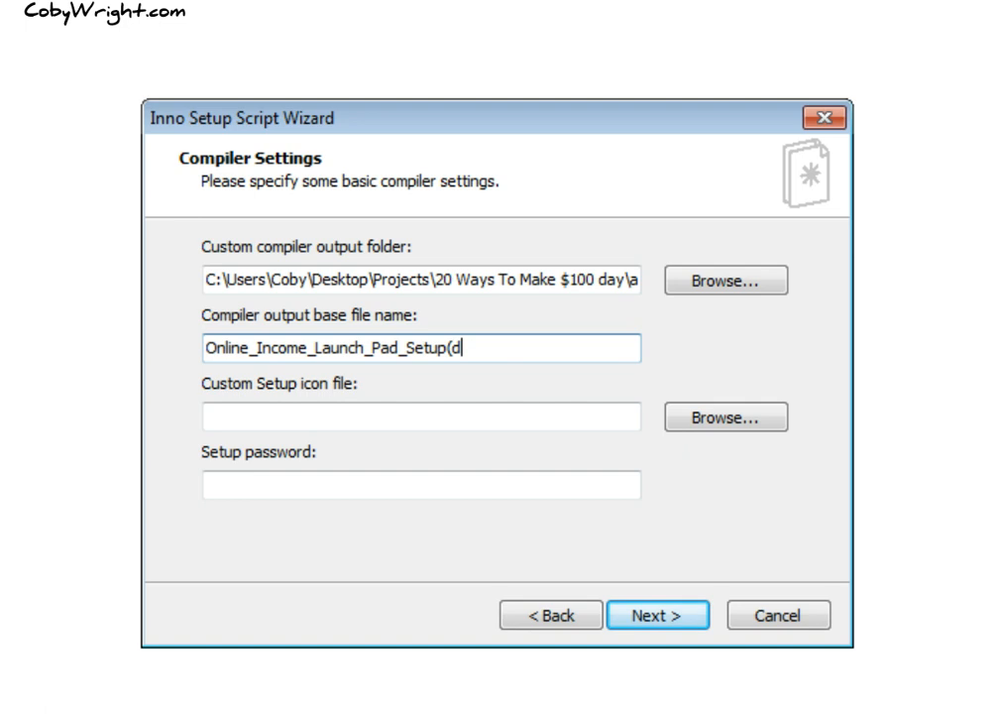
type("ouble th")
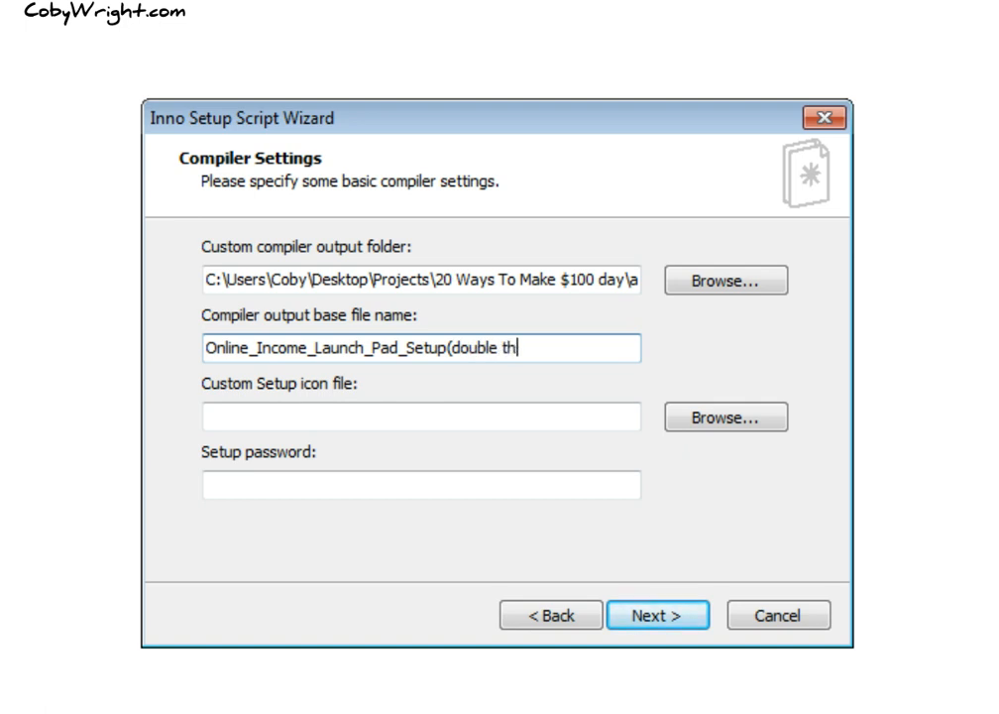
type("is to instal)")
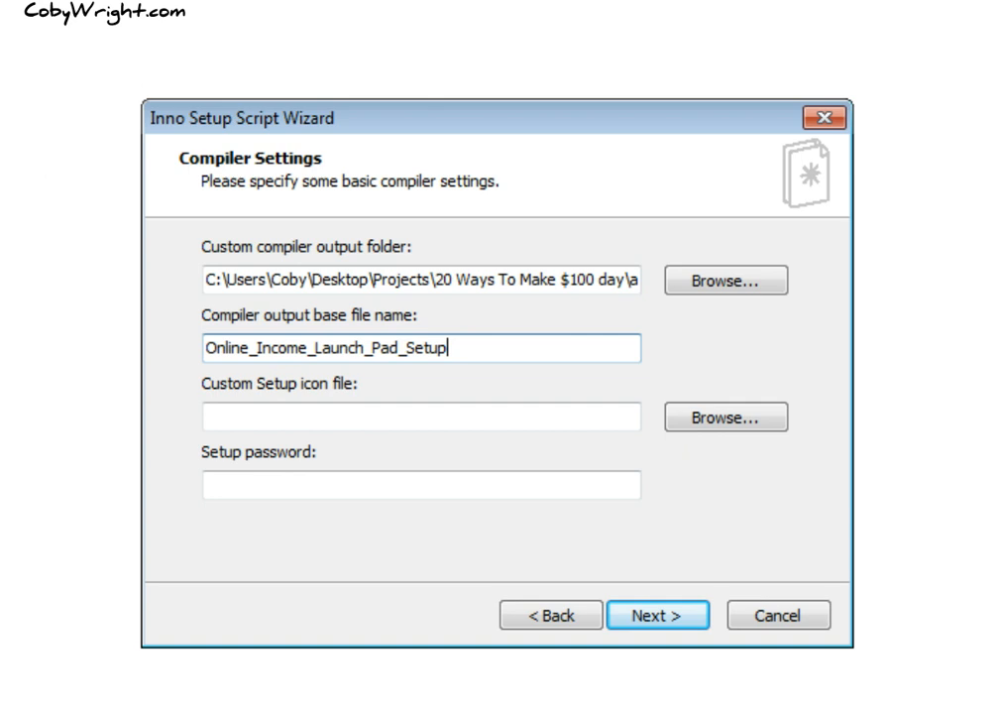
Step: Choose a custom setup icon file from the Free Software projects folder
left_click(420, 416)
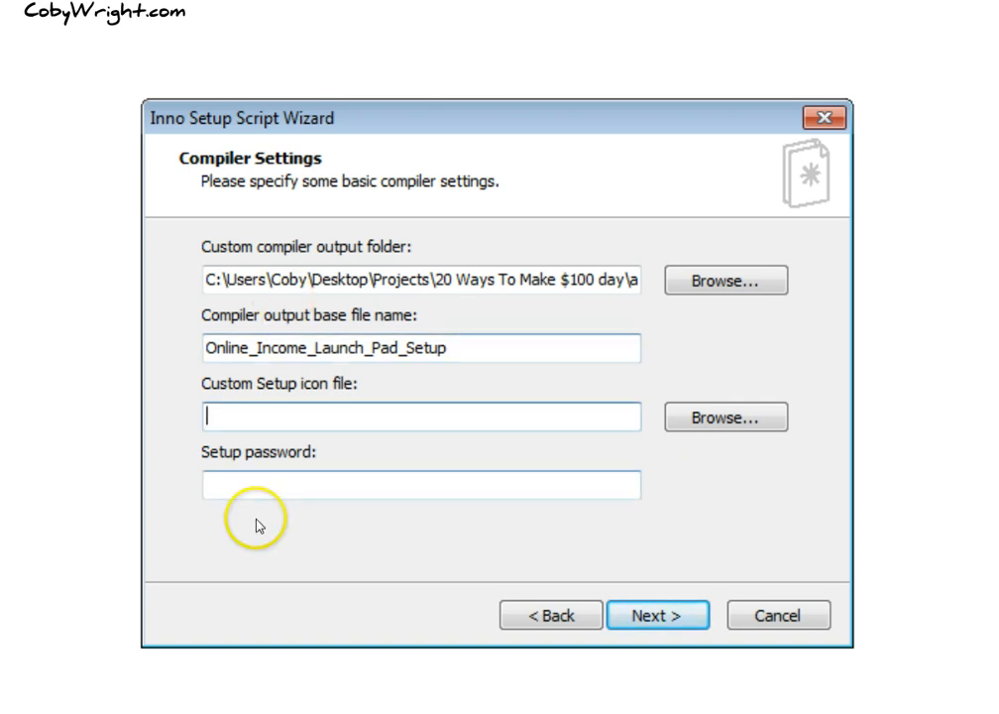
mouse_move(725, 416)
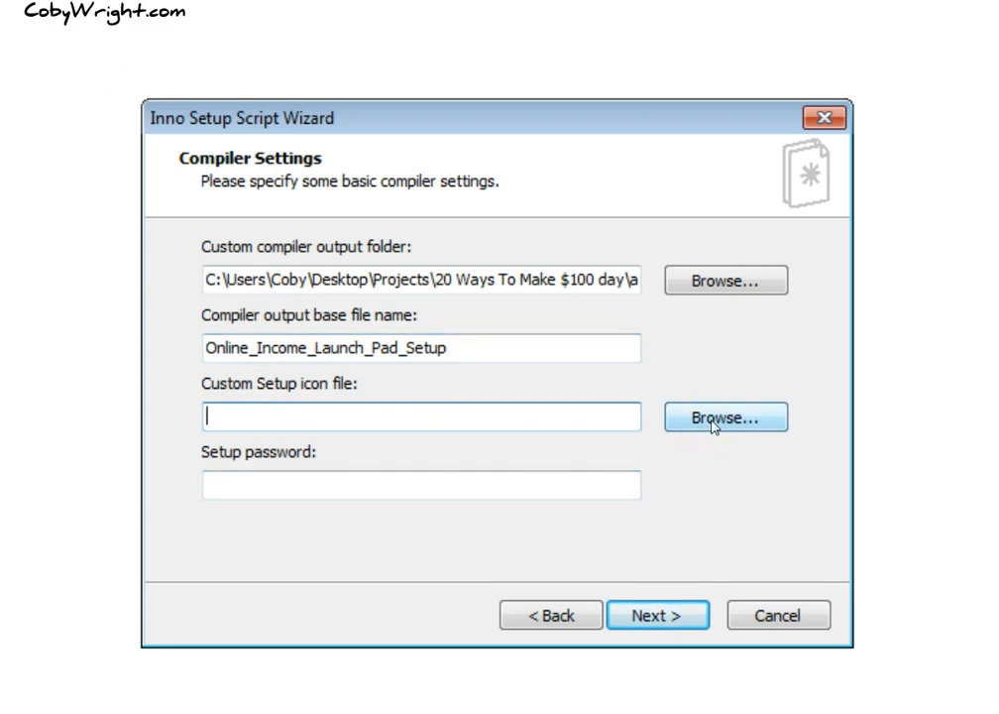
left_click(726, 416)
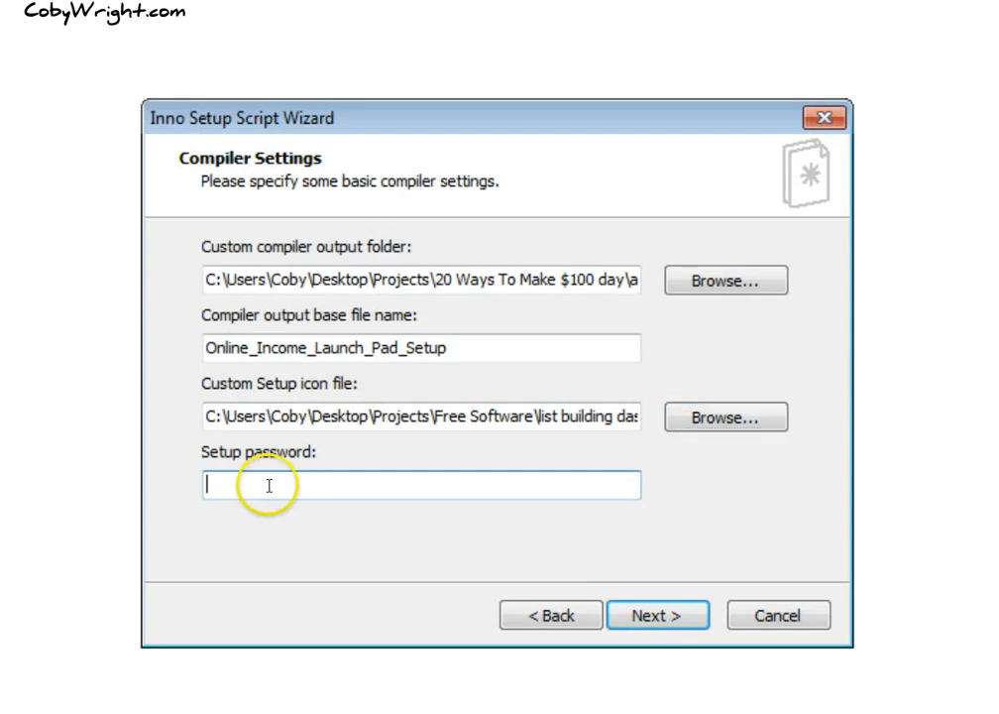
mouse_move(371, 520)
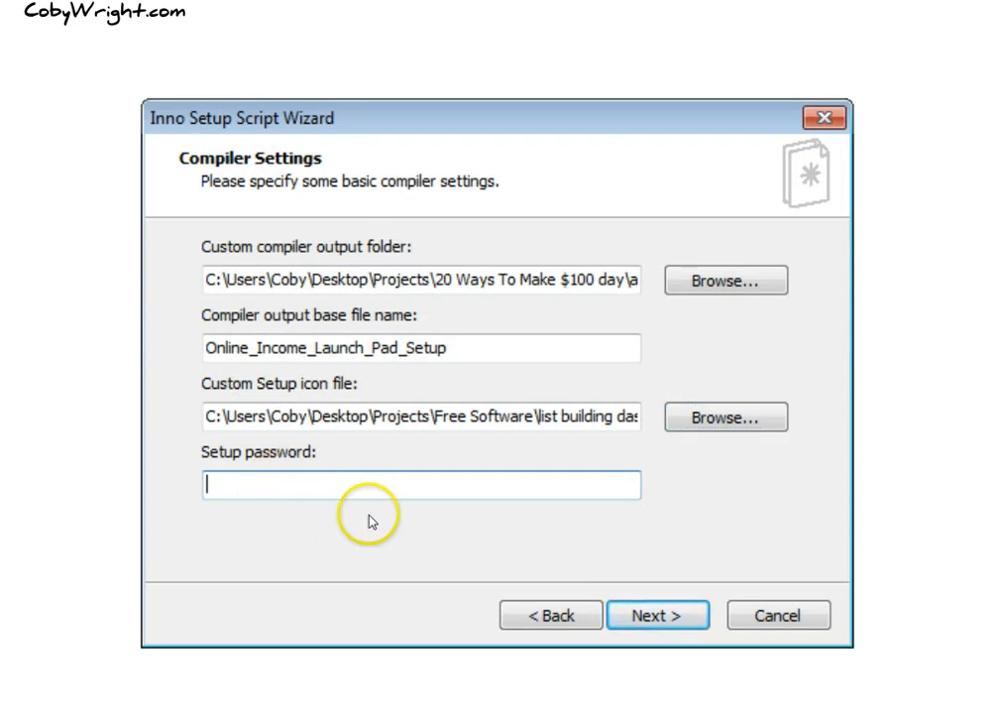
Step: Leave the setup password empty and finish the wizard to generate the script
left_click(658, 615)
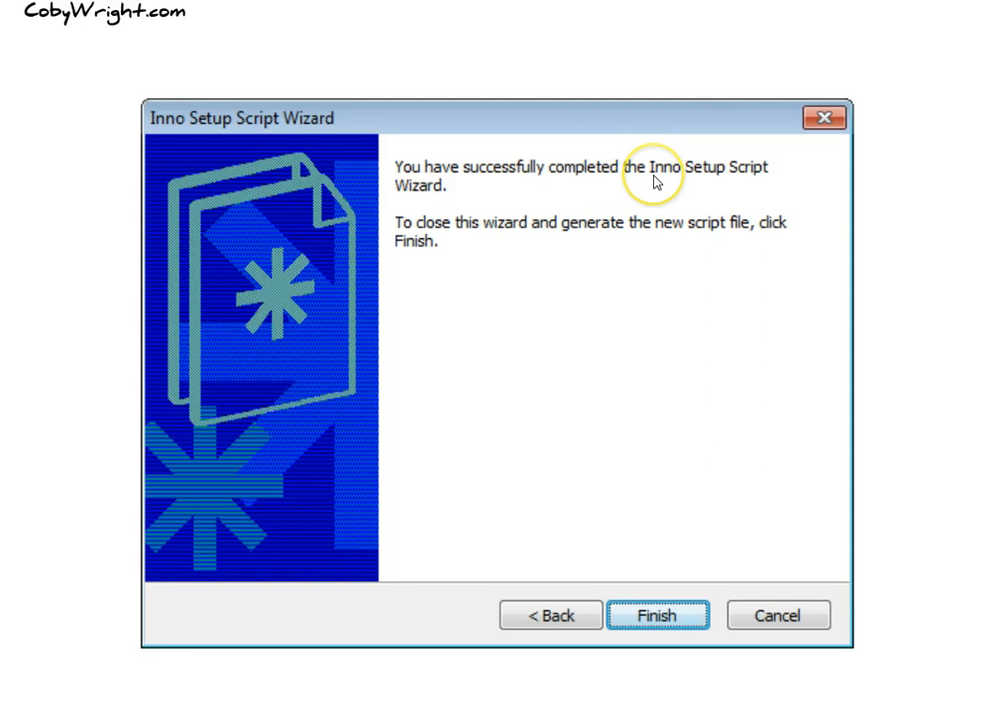
mouse_move(446, 234)
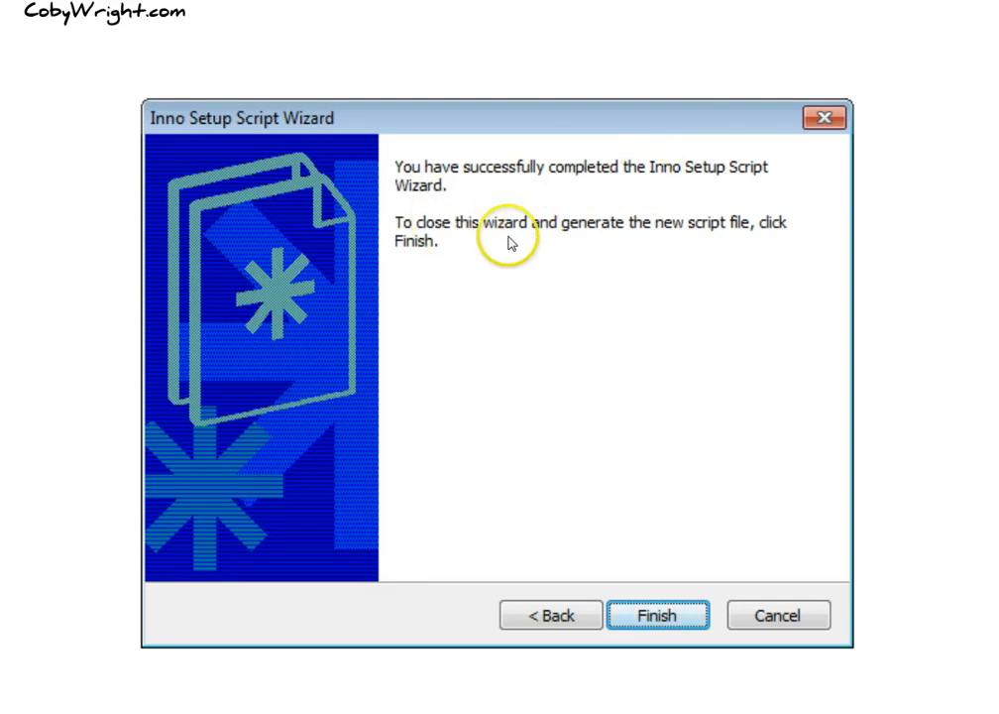
left_click(658, 614)
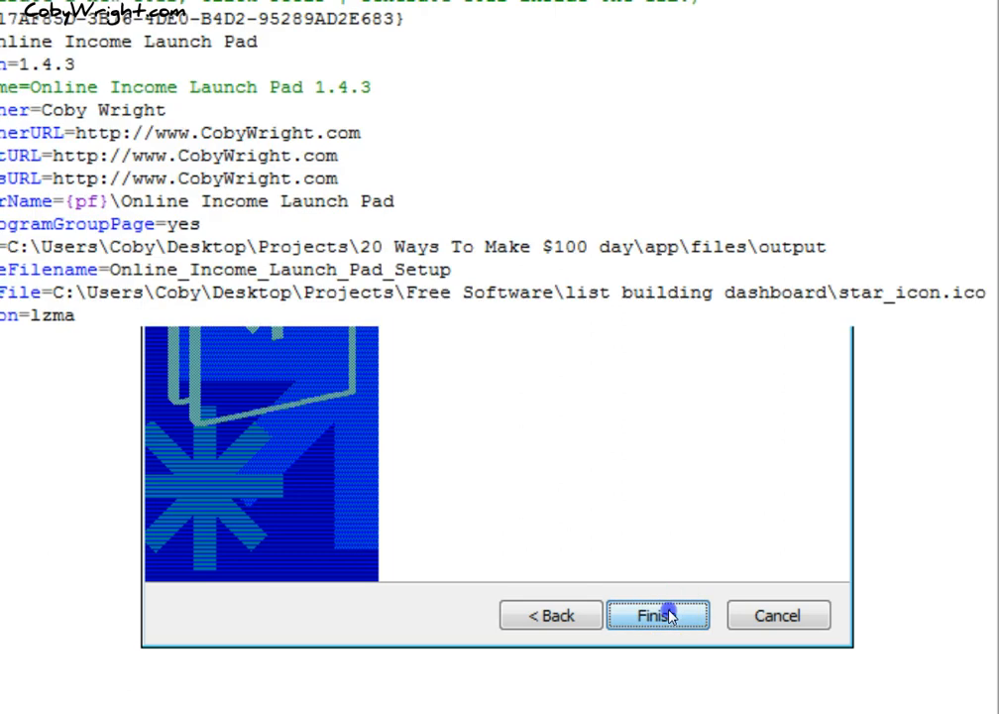
Step: Compile the new script now, declining to save it first
left_click(658, 614)
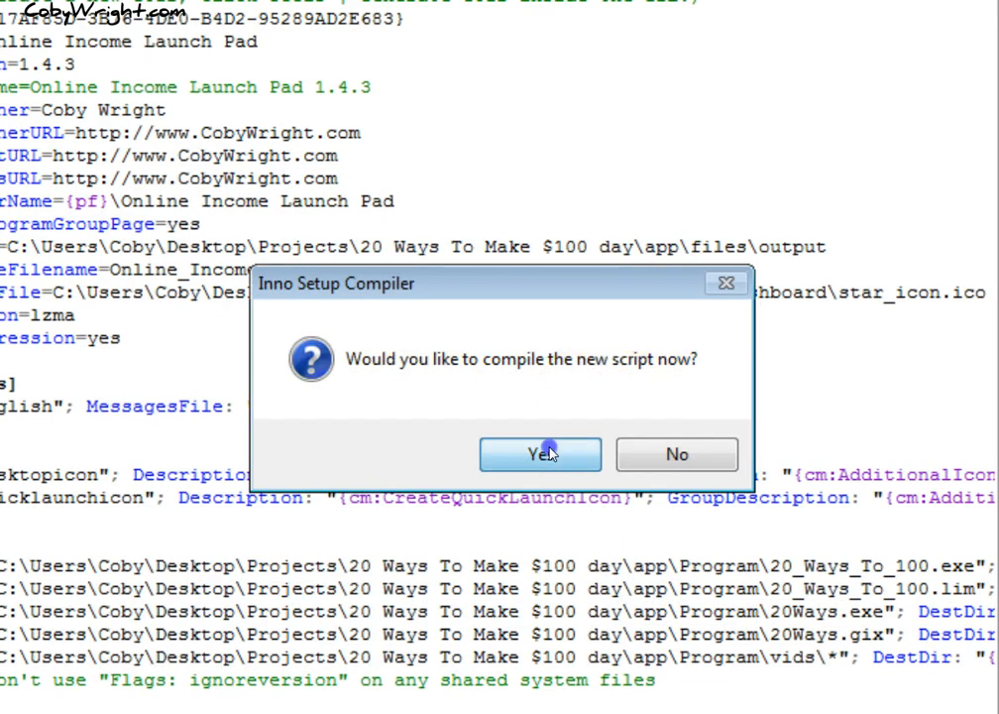
left_click(539, 454)
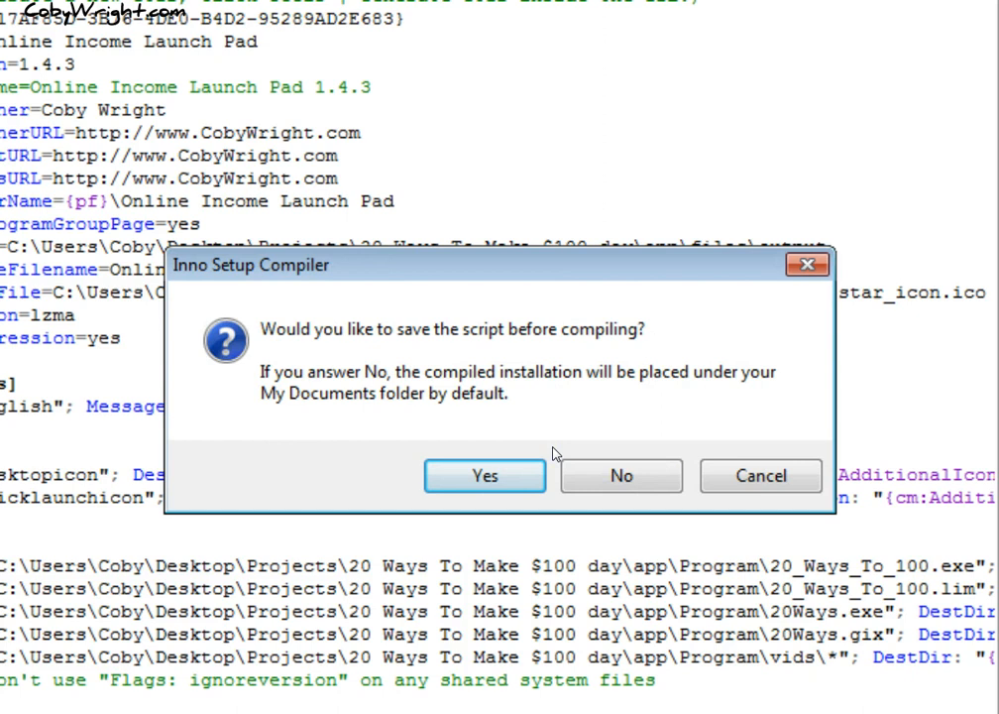
mouse_move(571, 427)
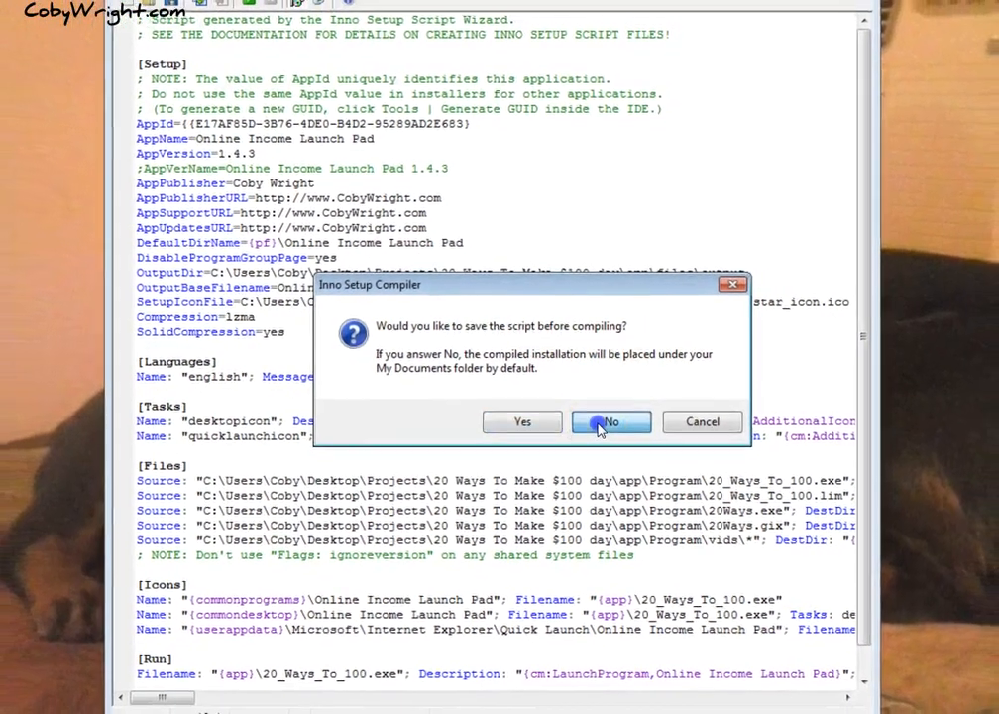
left_click(611, 421)
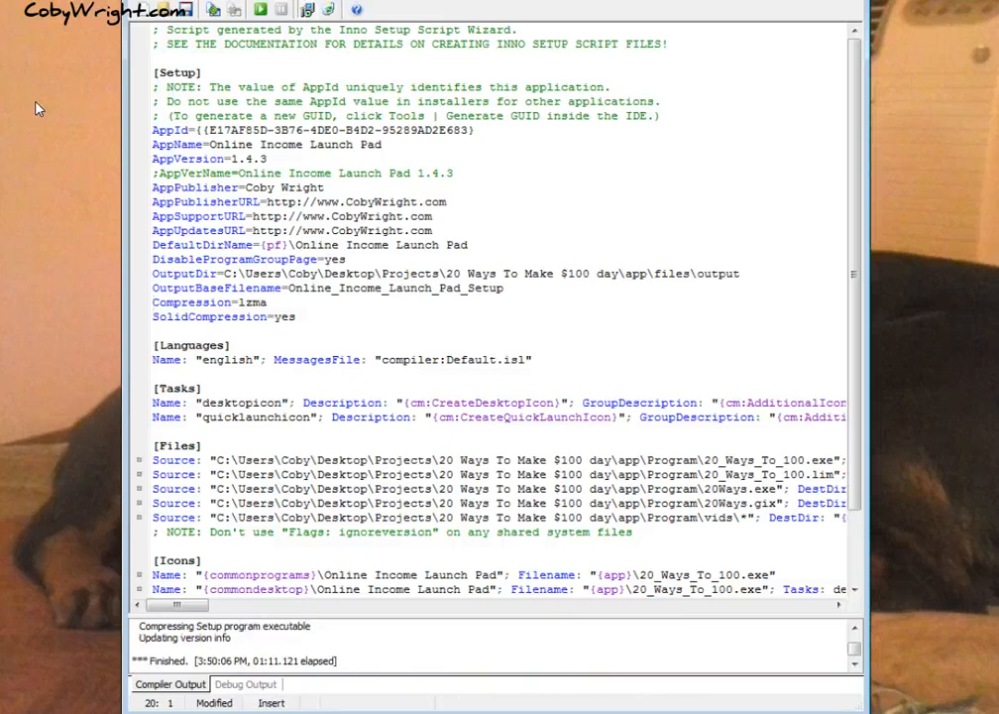
Step: Show the output folder holding the built Online_Income_Launch_Pad_Setup application
left_click(154, 302)
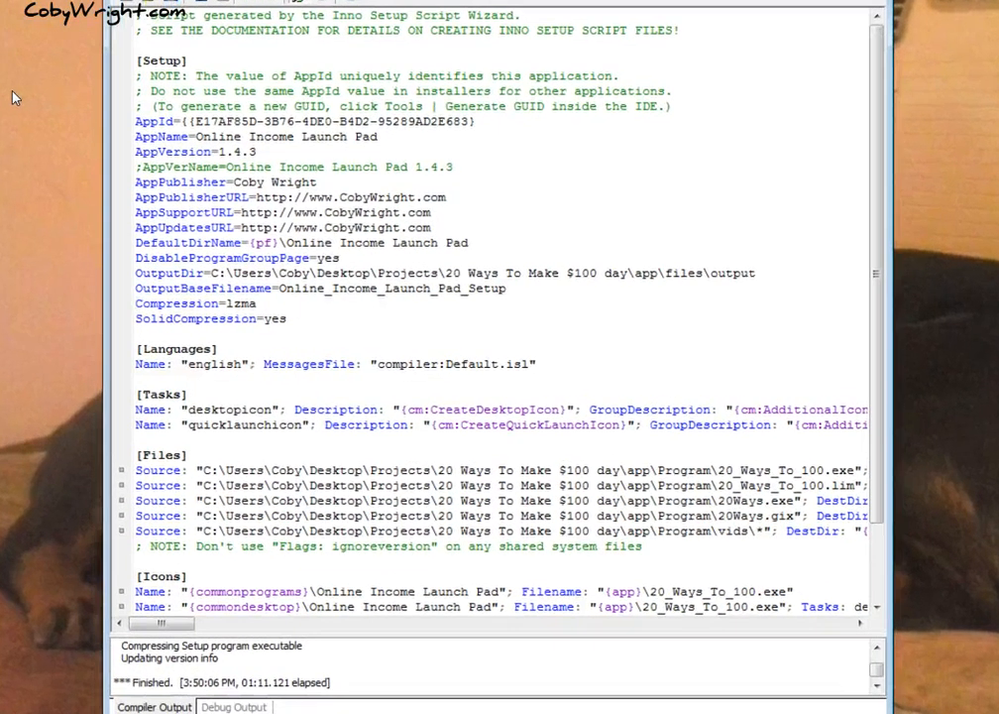
scroll("down", 3)
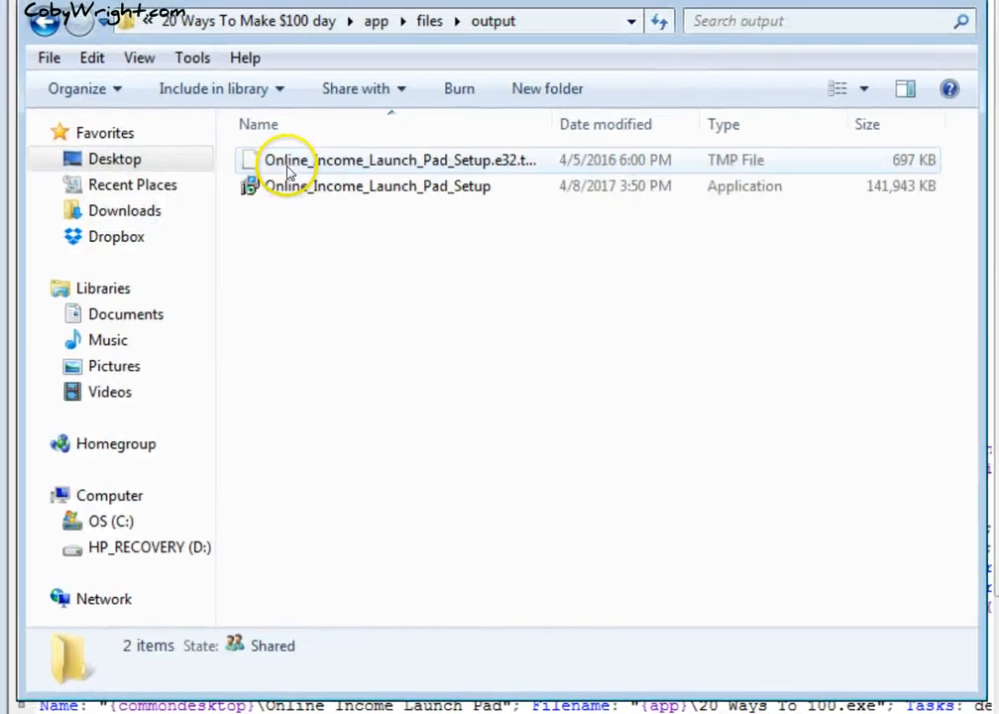
left_click(376, 187)
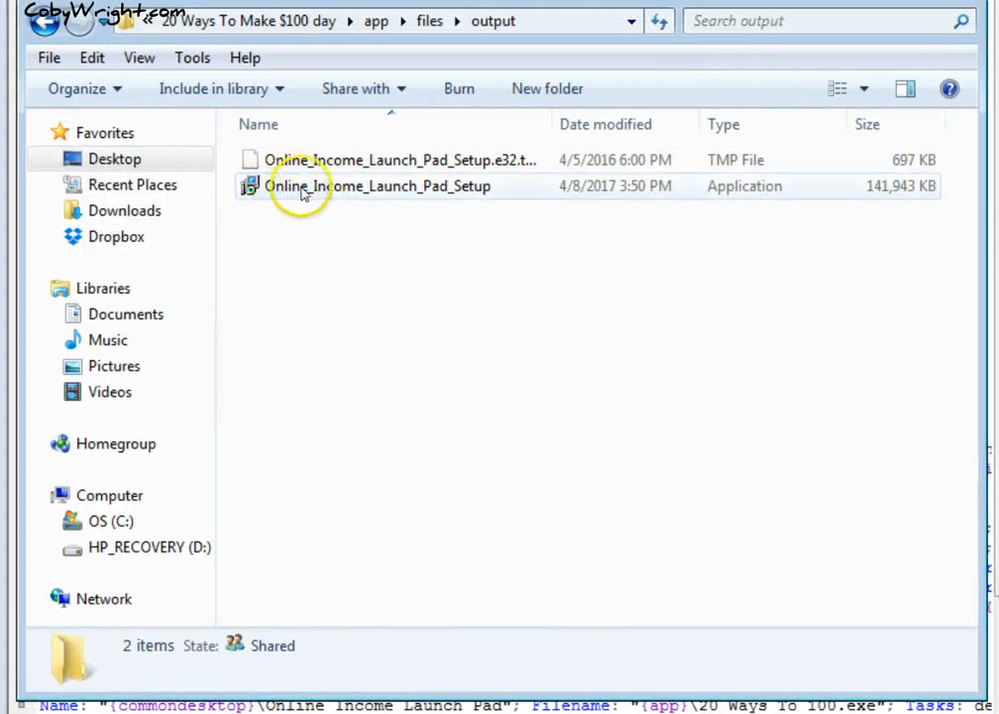
mouse_move(377, 194)
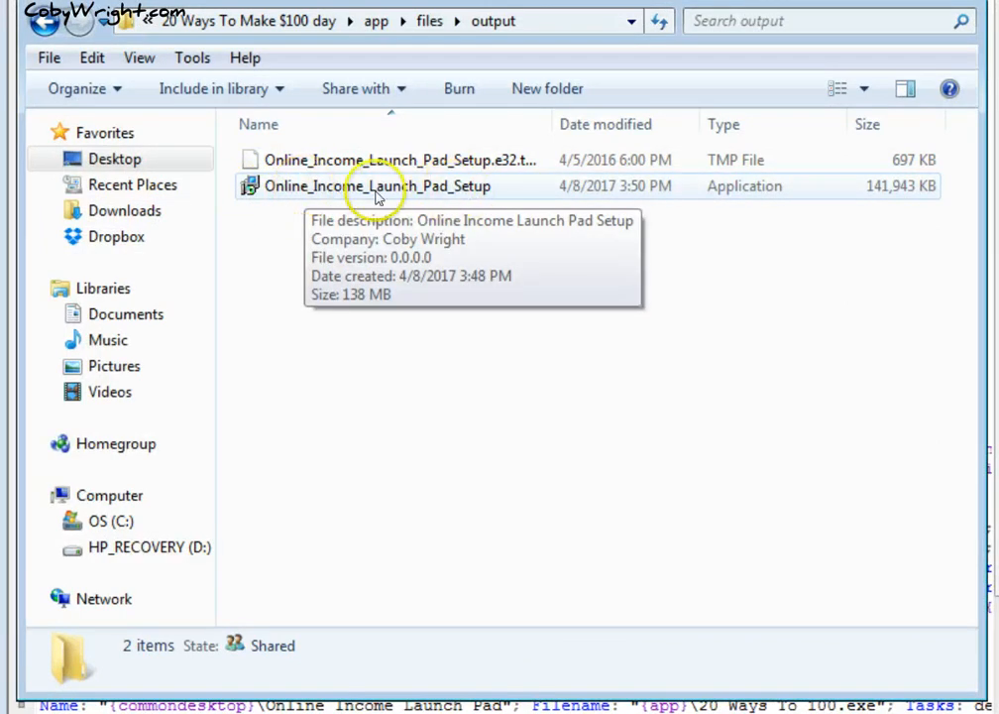
mouse_move(373, 204)
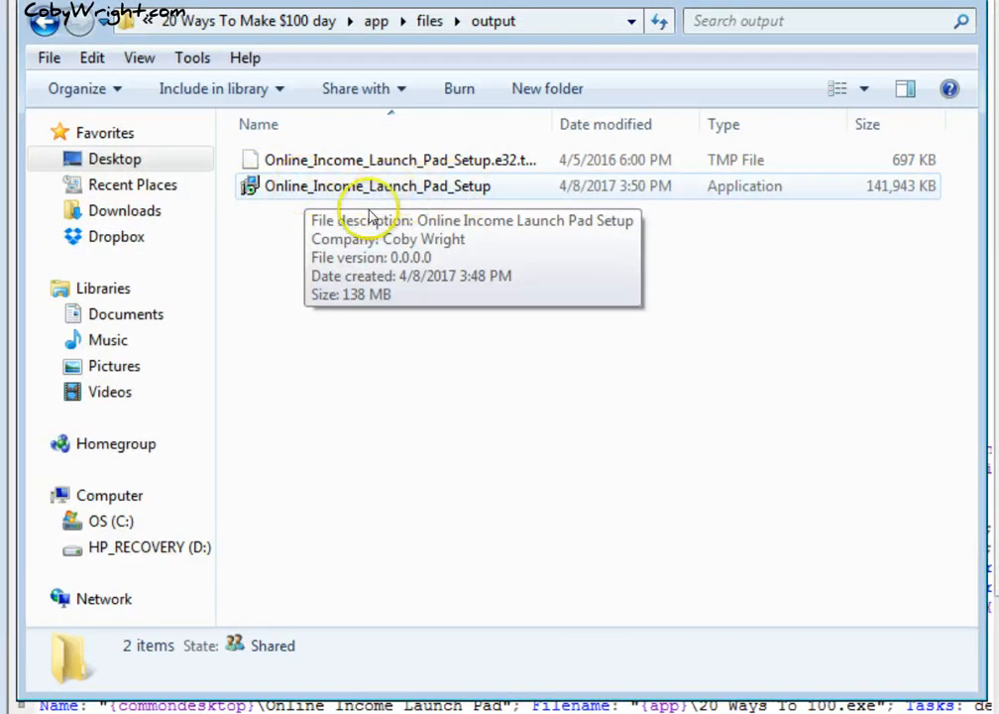
mouse_move(412, 187)
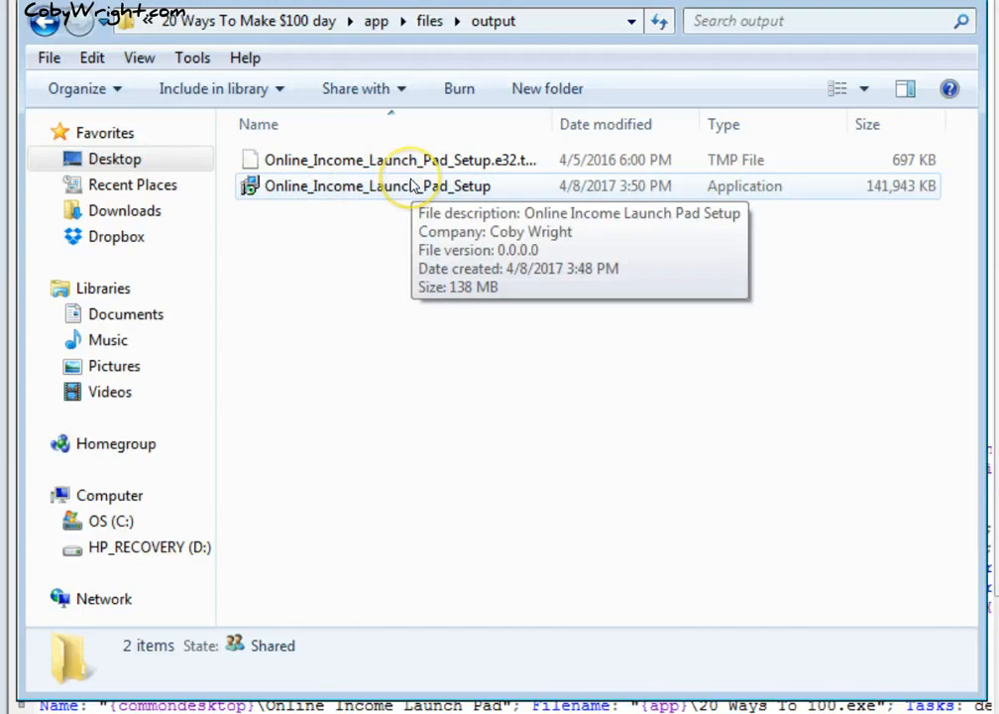
mouse_move(333, 194)
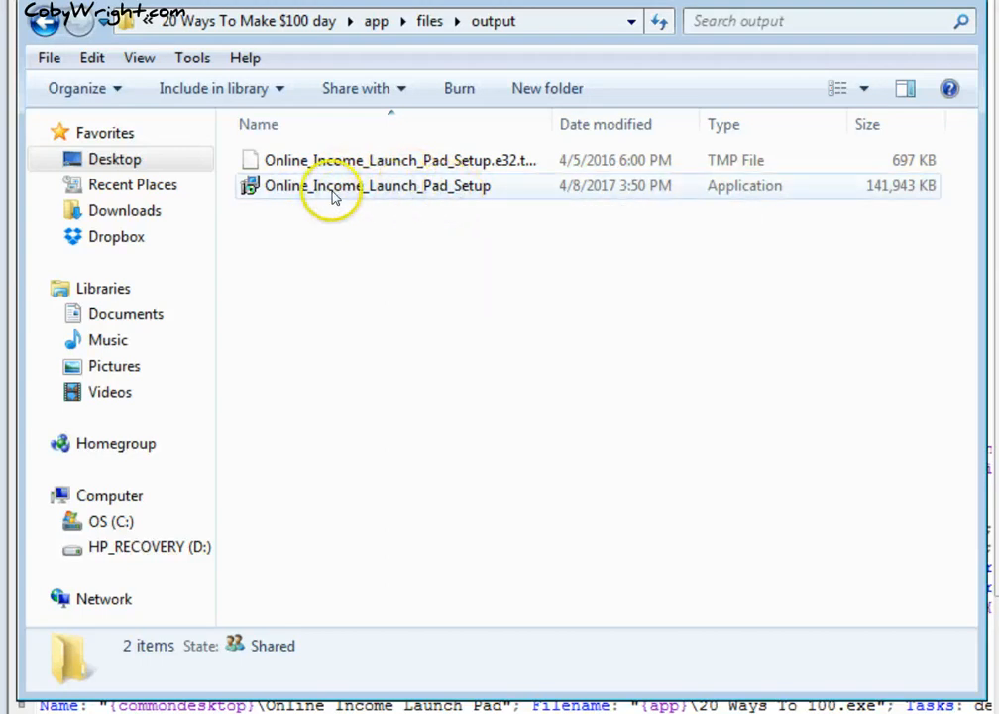